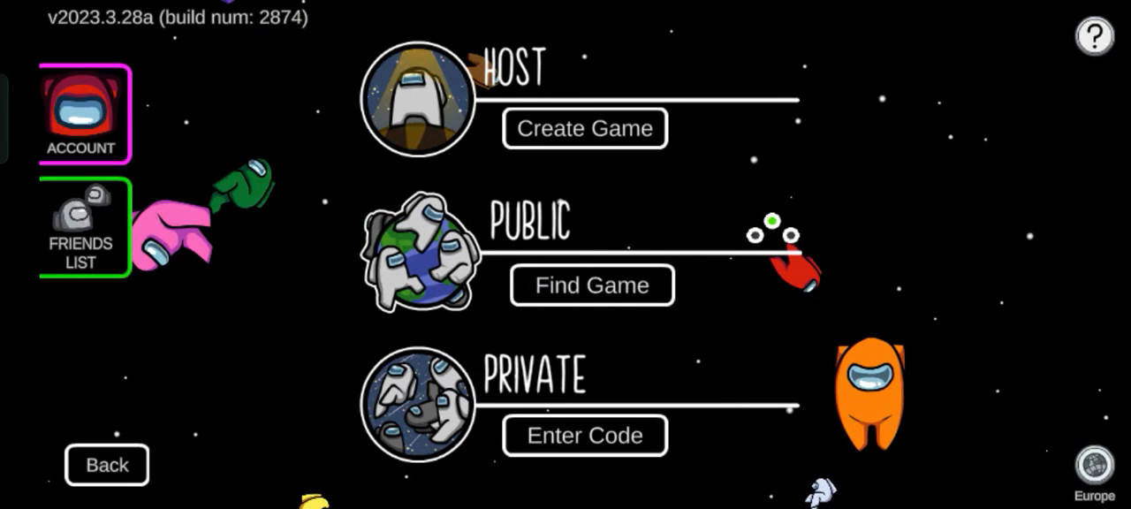
# Step: Find public games and attempt to join the !!!Burger lobby, ending in a disconnect error
pyautogui.click(591, 285)
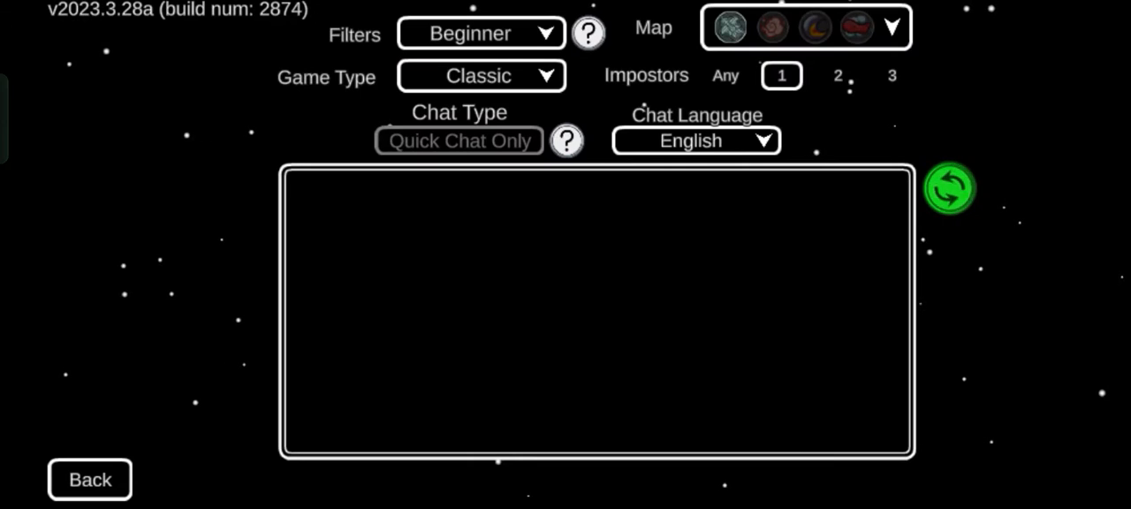
pyautogui.click(949, 187)
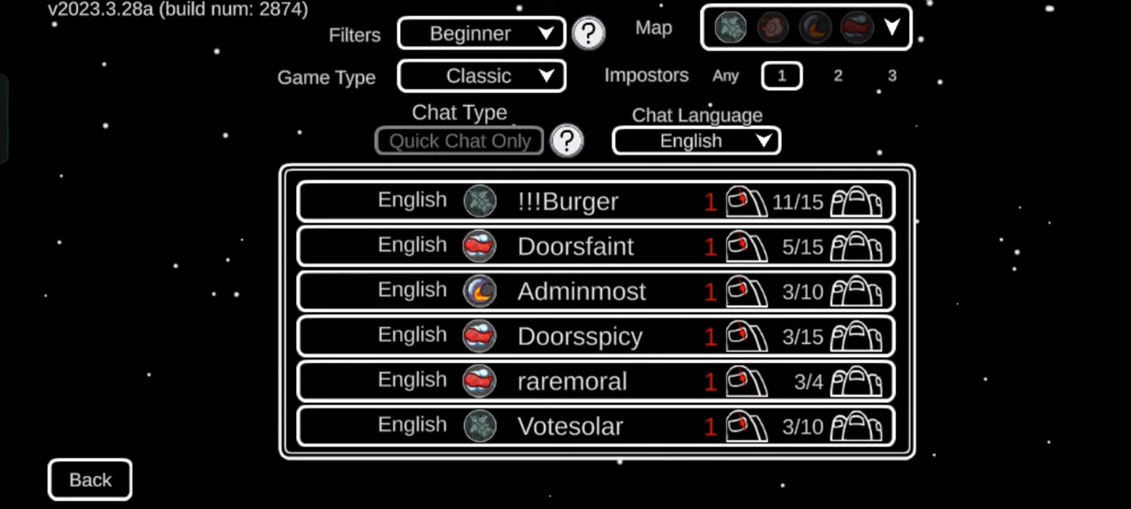
pyautogui.moveTo(798, 202)
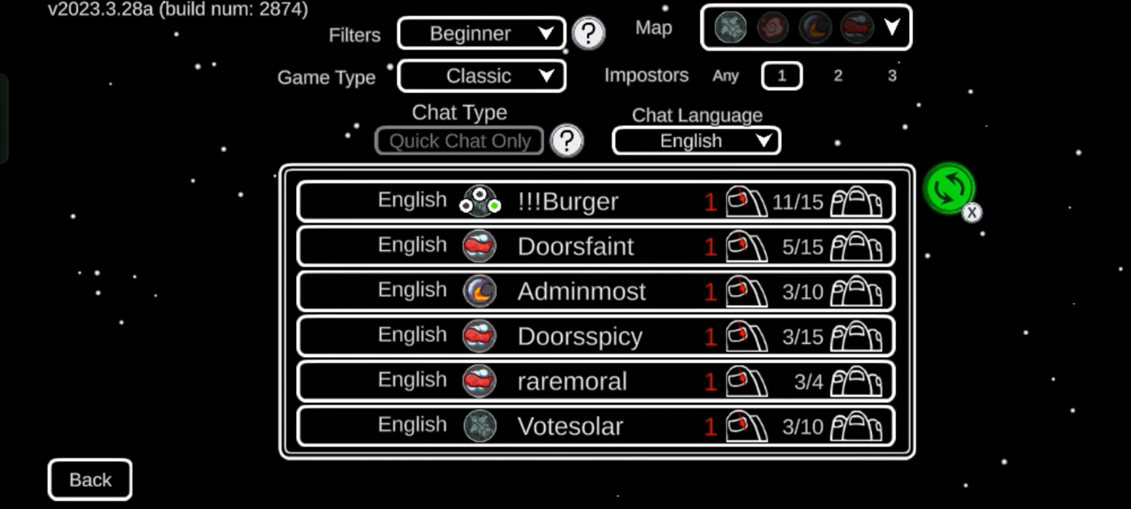
pyautogui.click(947, 189)
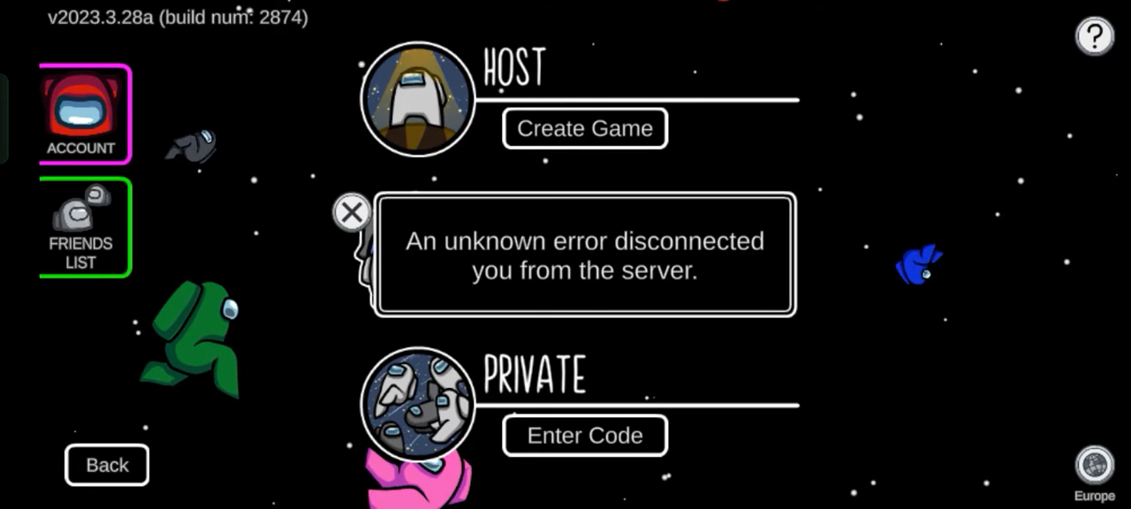
# Step: Dismiss the error, find public games again and attempt another join, which reports the game is full
pyautogui.click(351, 212)
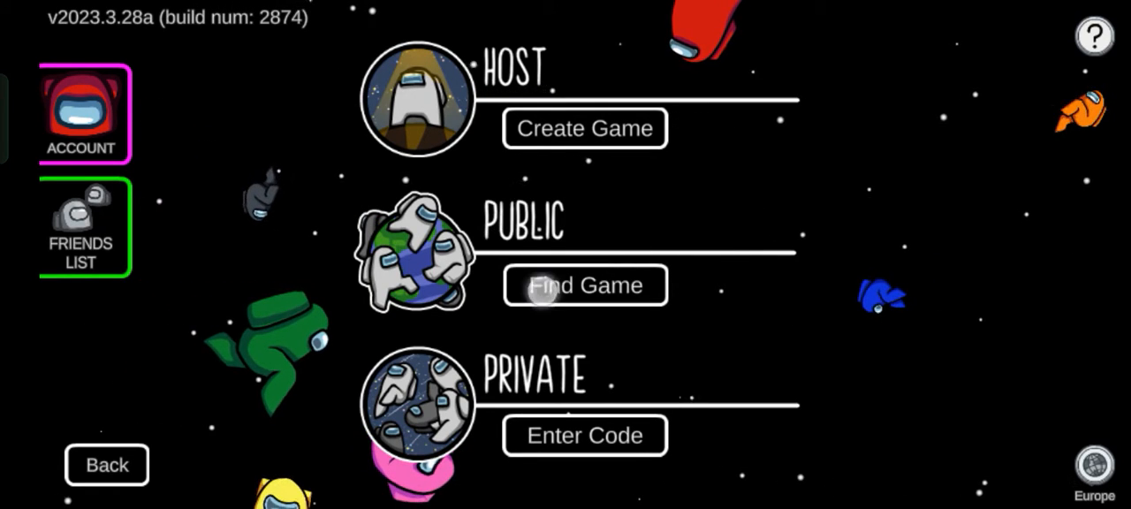
pyautogui.click(584, 287)
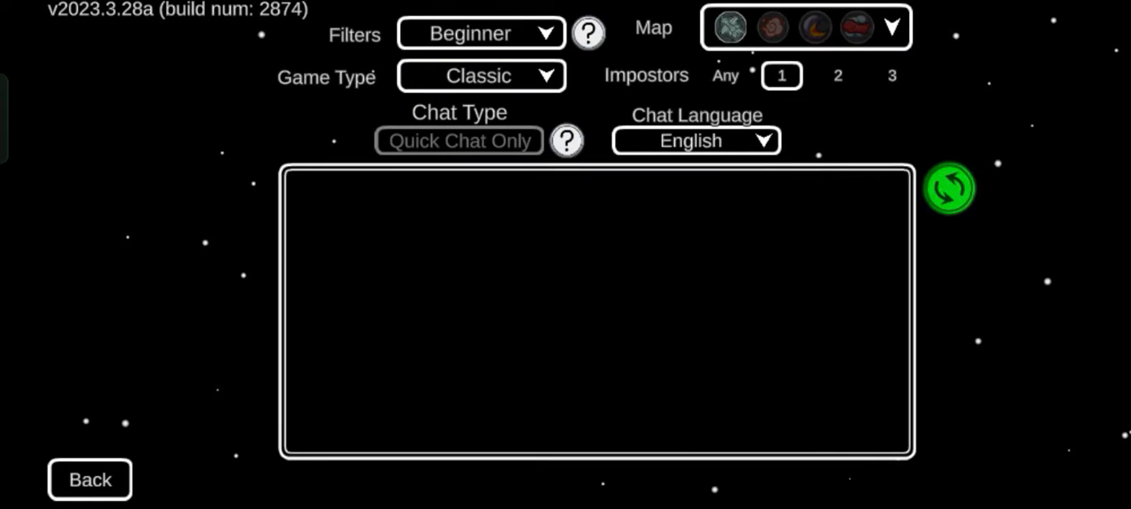
pyautogui.click(949, 188)
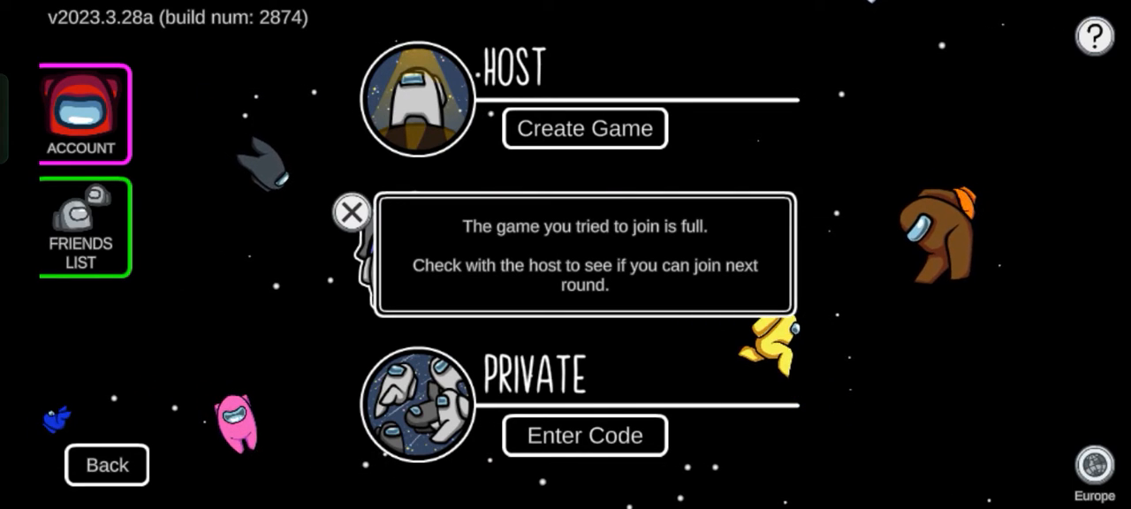
# Step: Dismiss the full-game message and load a fresh list of public Classic lobbies
pyautogui.click(352, 212)
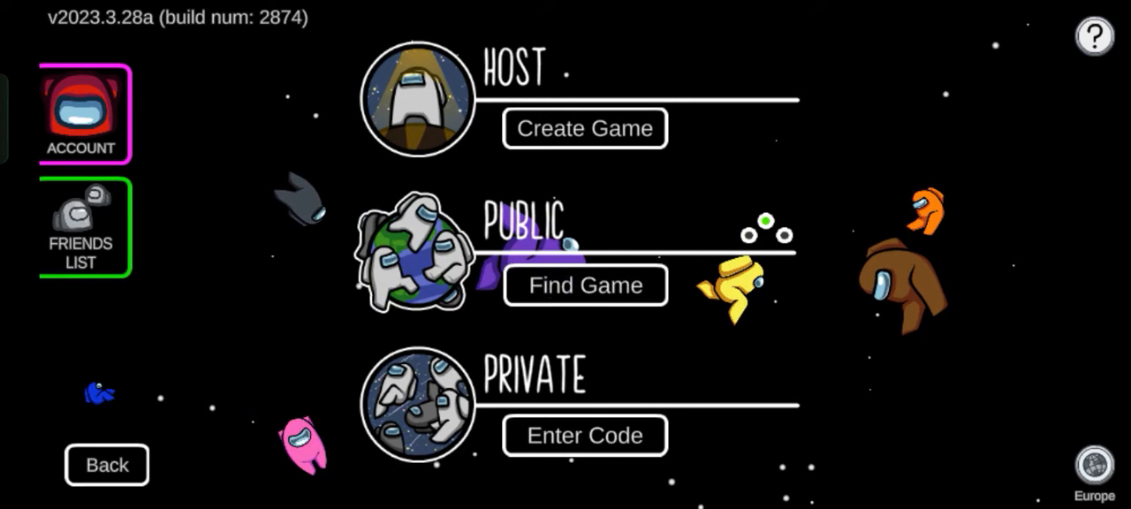
pyautogui.click(583, 284)
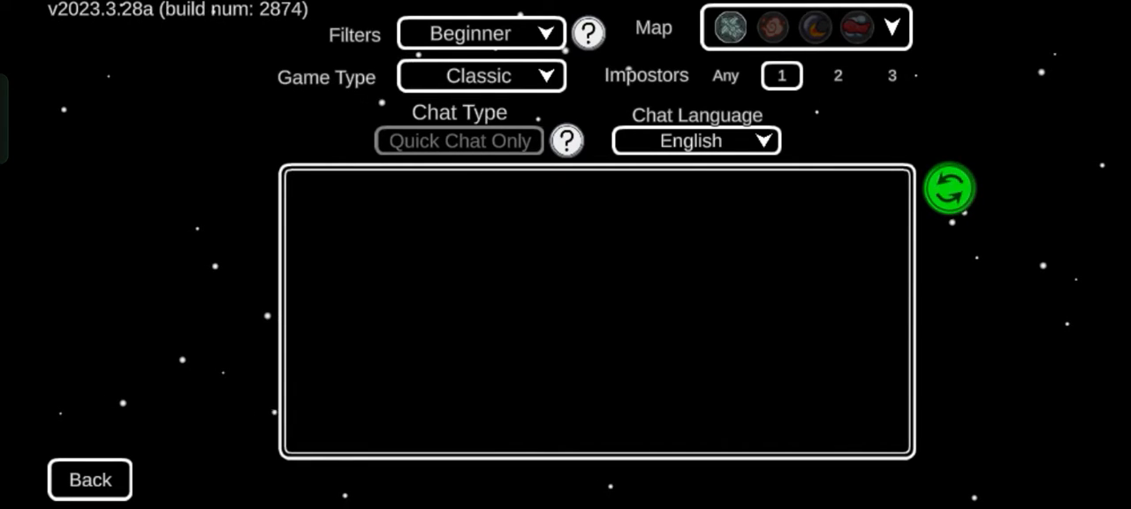
pyautogui.click(947, 188)
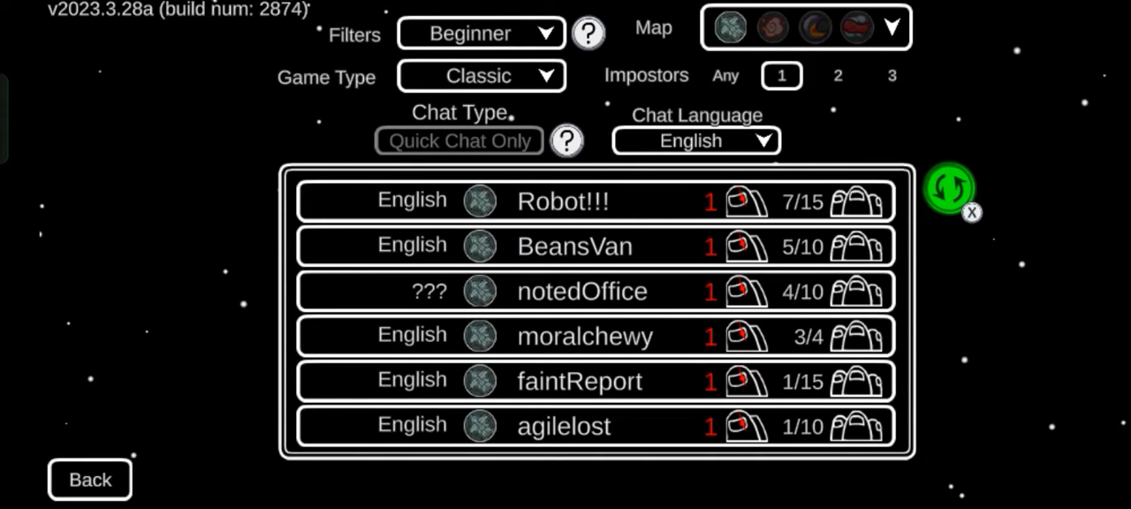
# Step: Switch the Game Type filter to Hide n Seek and refresh the lobby list
pyautogui.click(481, 76)
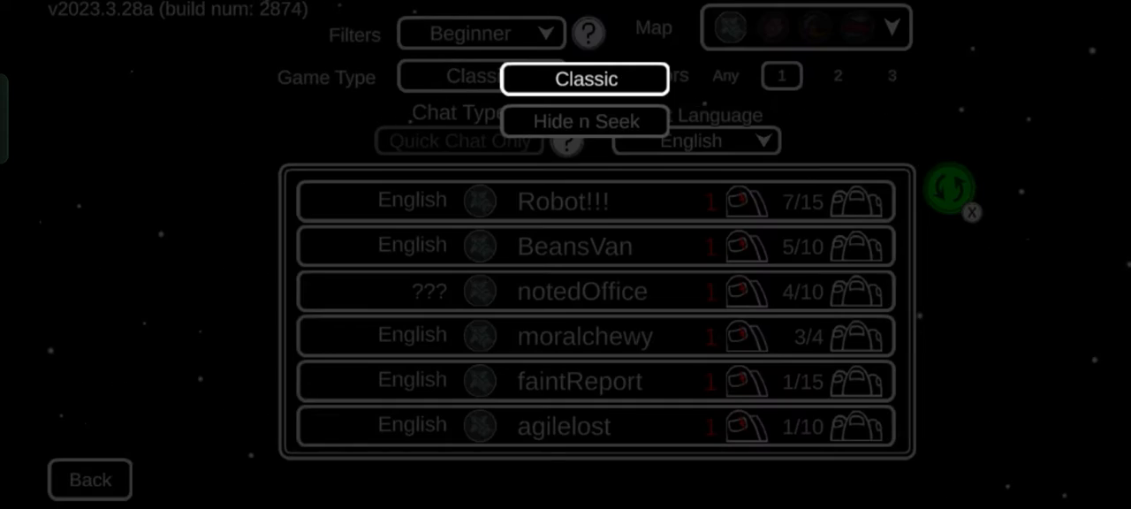
pyautogui.click(584, 120)
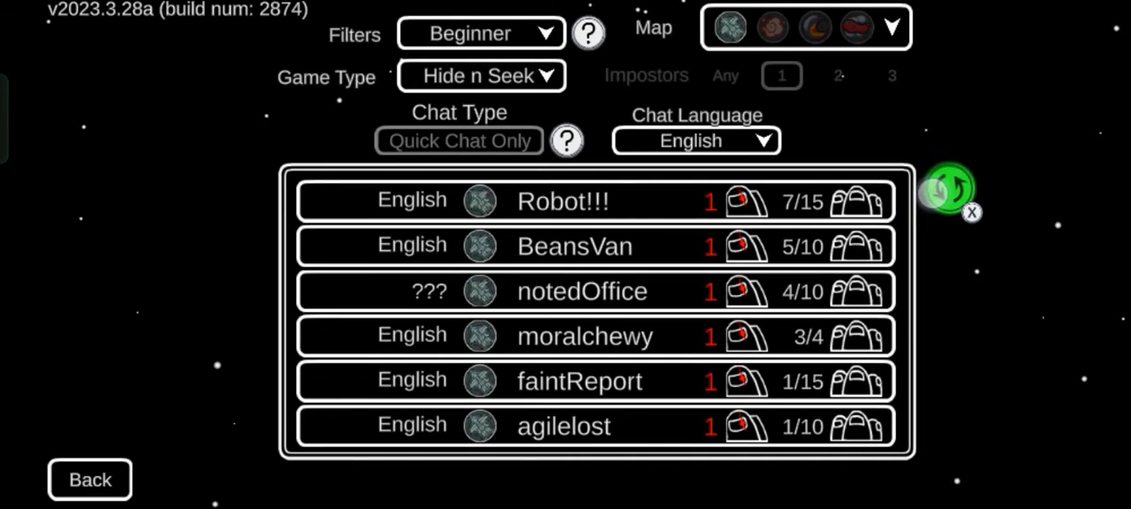
pyautogui.click(946, 188)
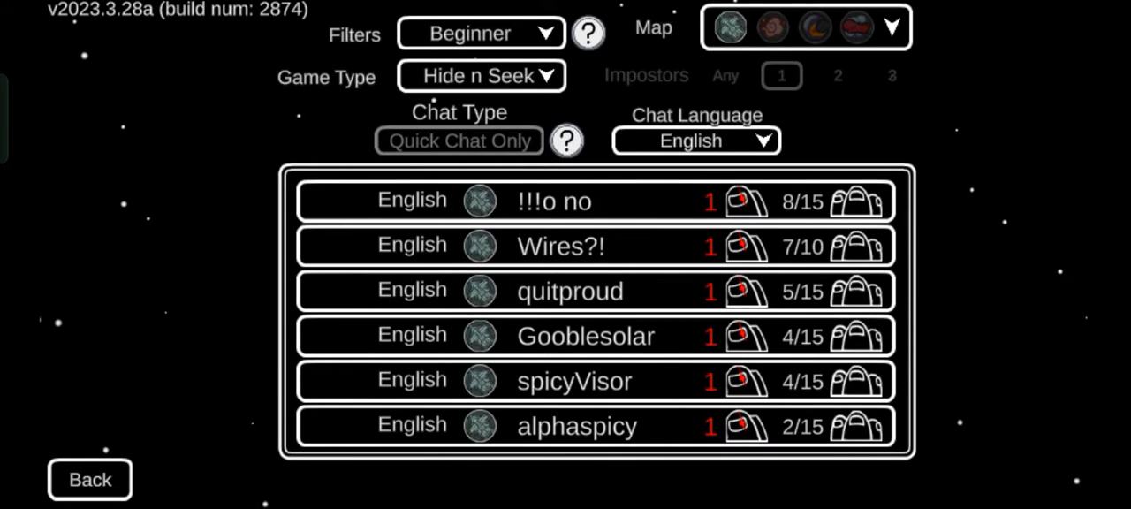
# Step: Review the Chat Language choices, keeping English, and reach the private code entry
pyautogui.click(697, 141)
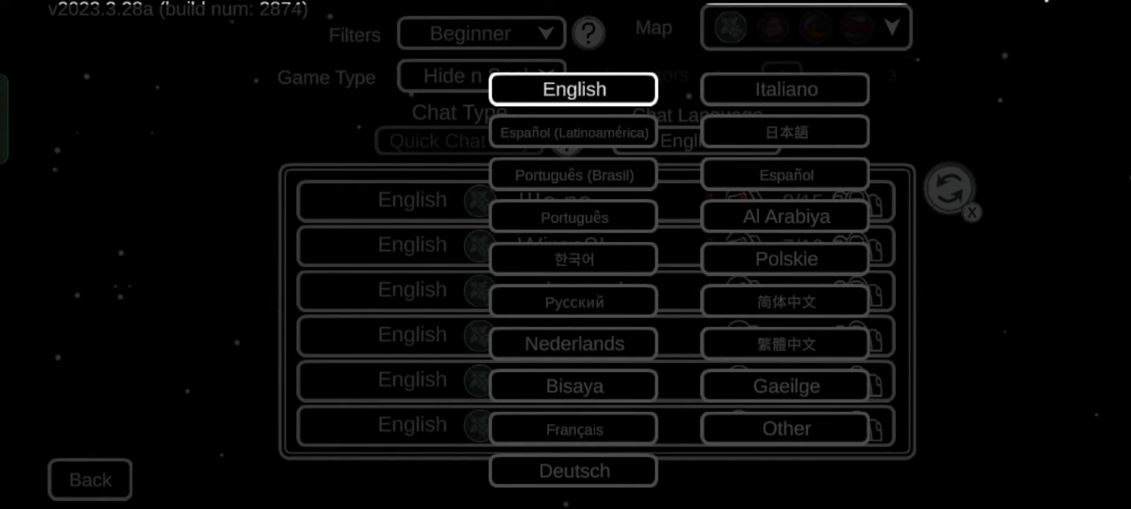
pyautogui.click(573, 89)
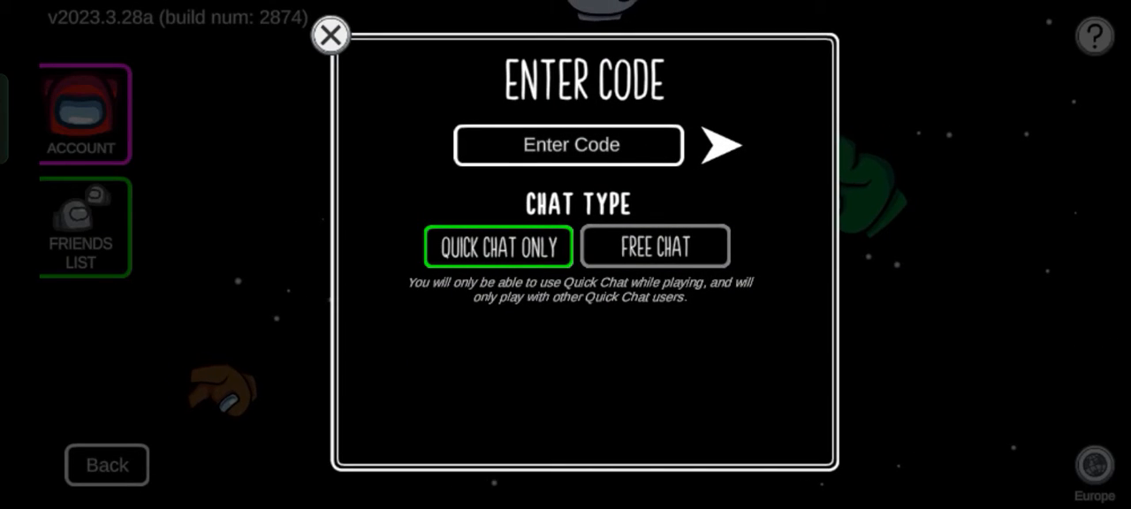
# Step: Back out of the private code entry and cancel the Create Game settings, returning to the online menu
pyautogui.click(569, 145)
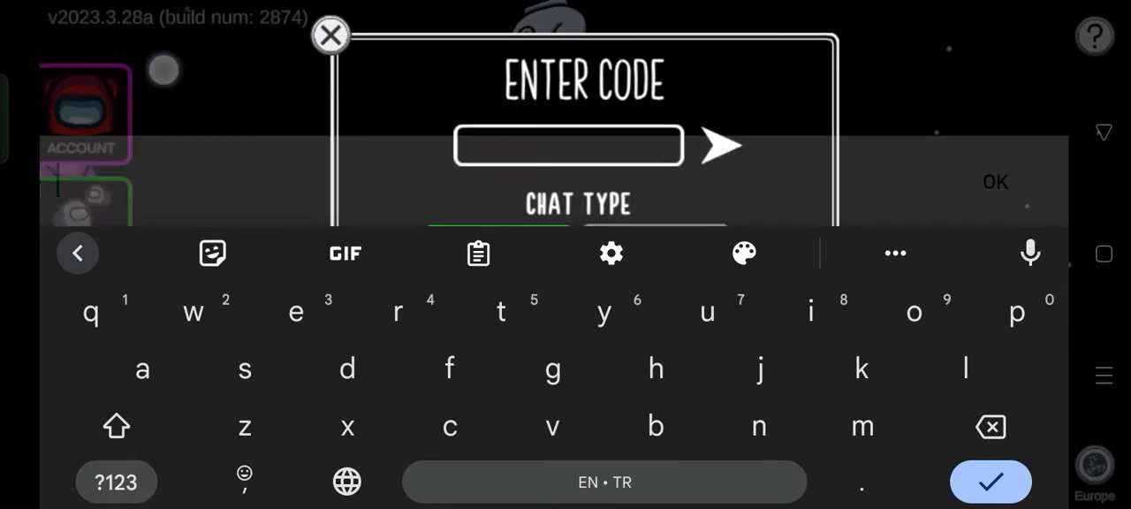
pyautogui.click(331, 36)
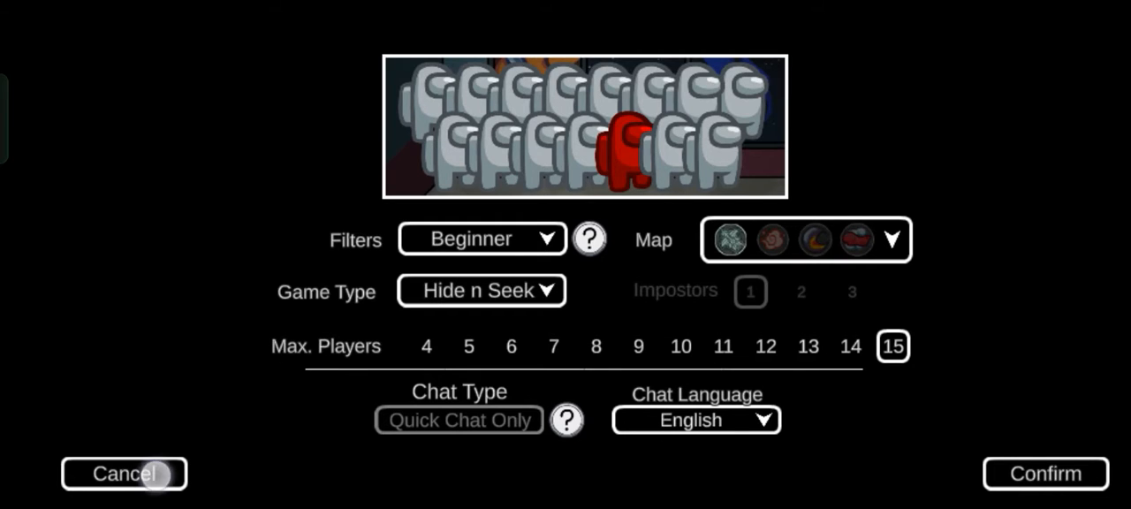
pyautogui.click(124, 473)
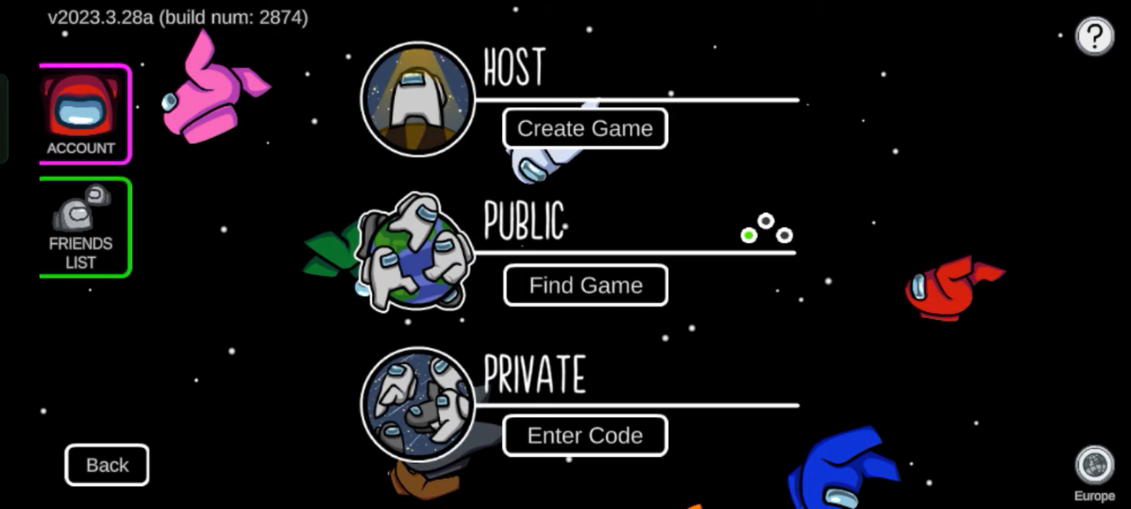
# Step: Attempt to join a listed Hide n Seek lobby, which is full, and dismiss the message
pyautogui.click(583, 285)
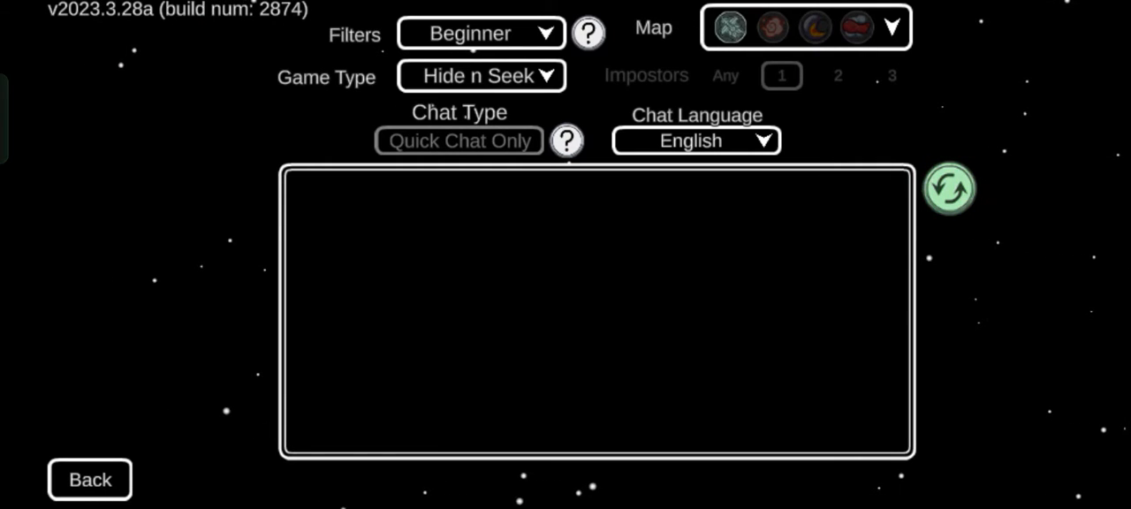
pyautogui.click(949, 187)
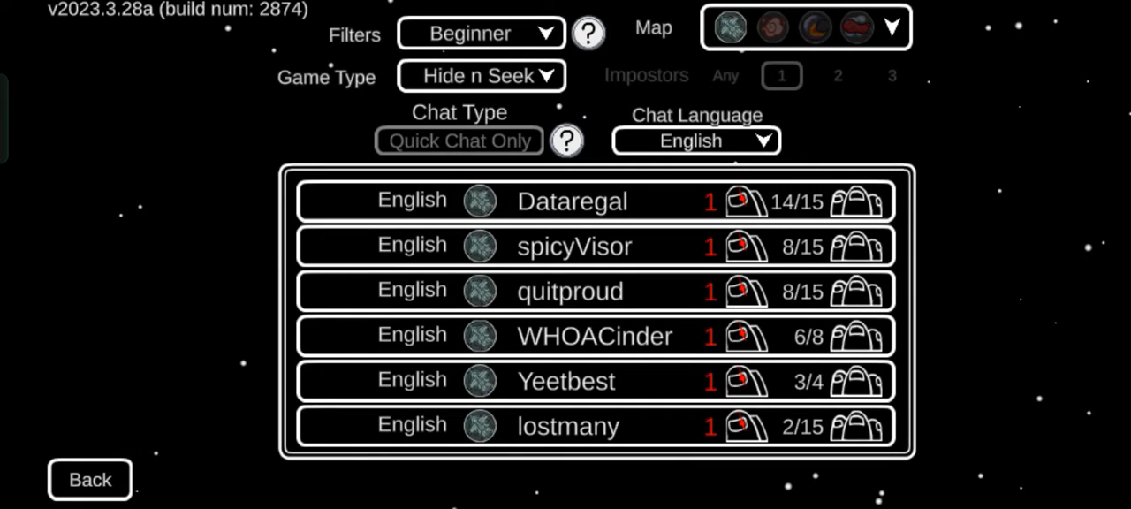
pyautogui.click(597, 202)
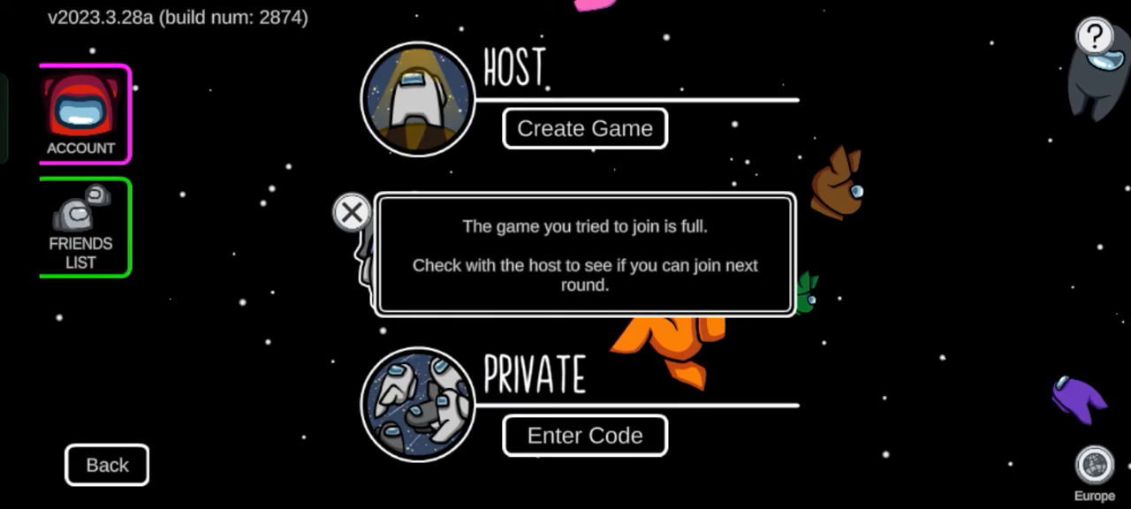
pyautogui.click(350, 212)
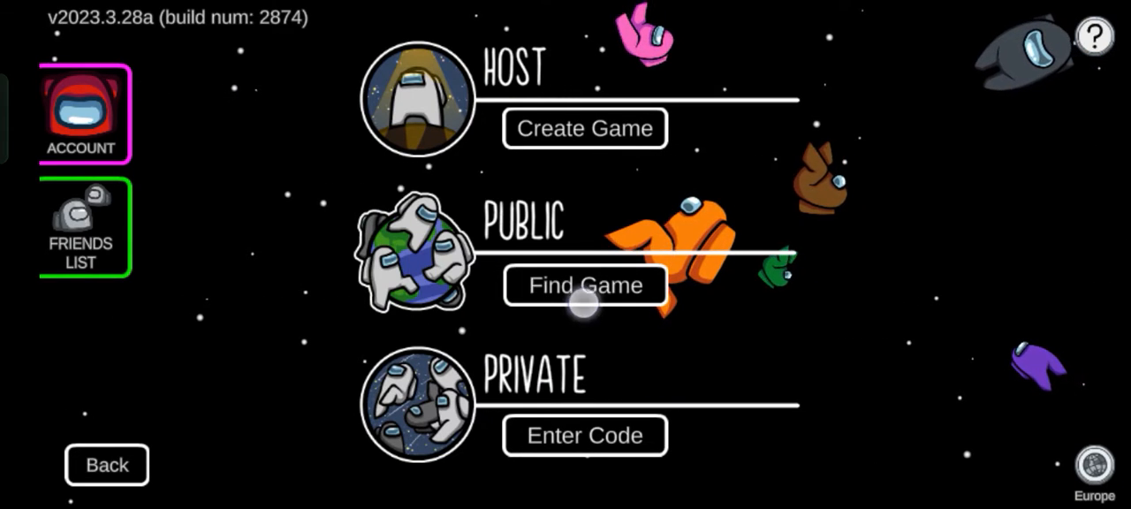
# Step: Leave the public game list and reach the host settings for a 15-player Beginner Hide n Seek game
pyautogui.click(583, 285)
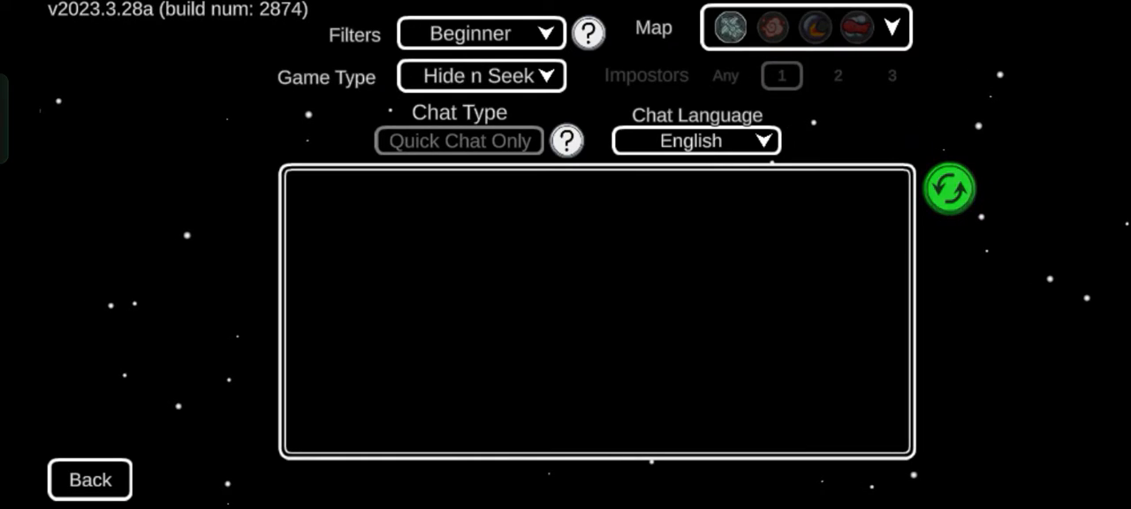
pyautogui.click(949, 187)
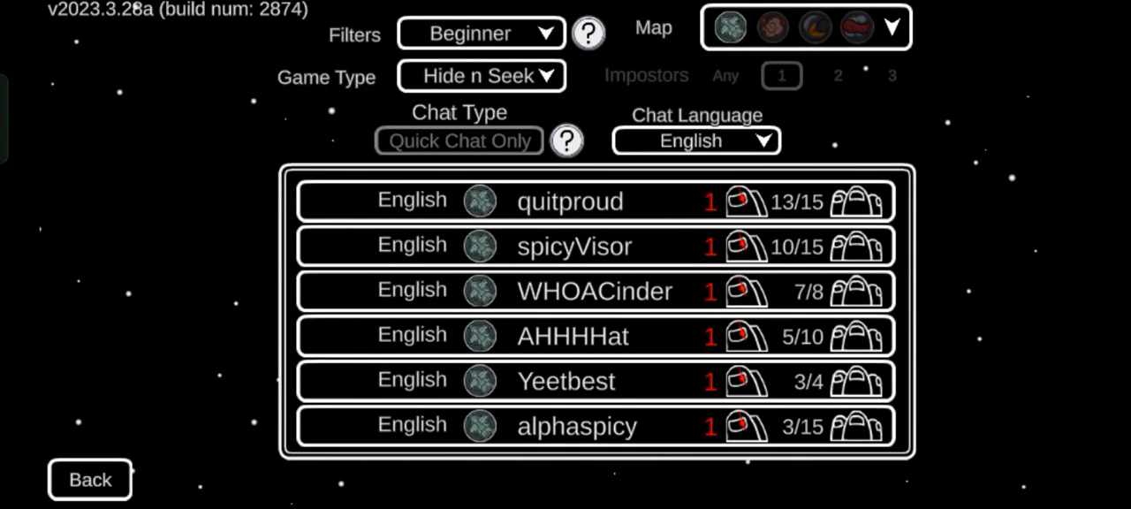
pyautogui.click(89, 479)
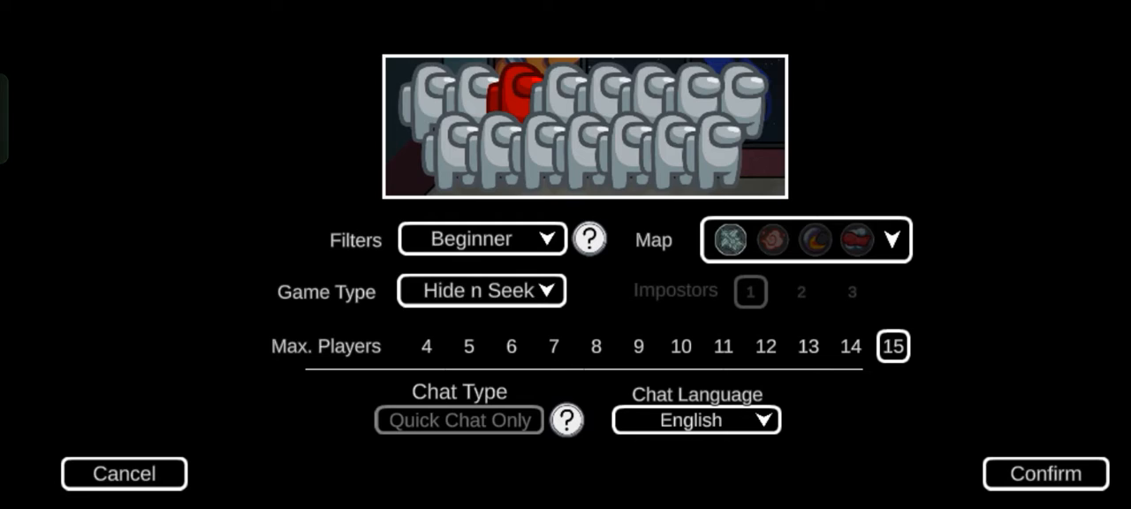
# Step: Choose the second map and confirm to create the hosted Hide n Seek lobby
pyautogui.click(892, 240)
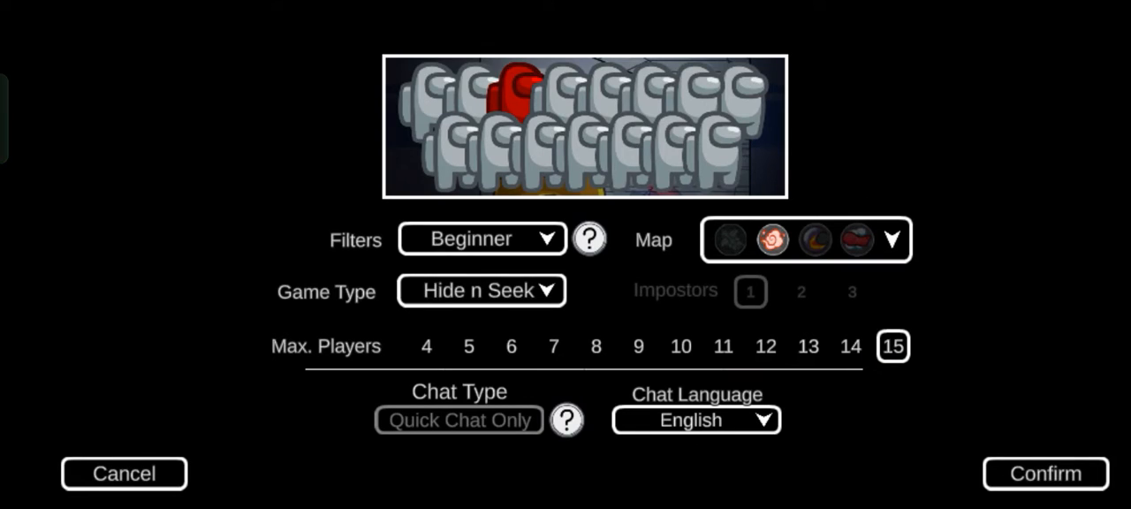
pyautogui.click(1046, 474)
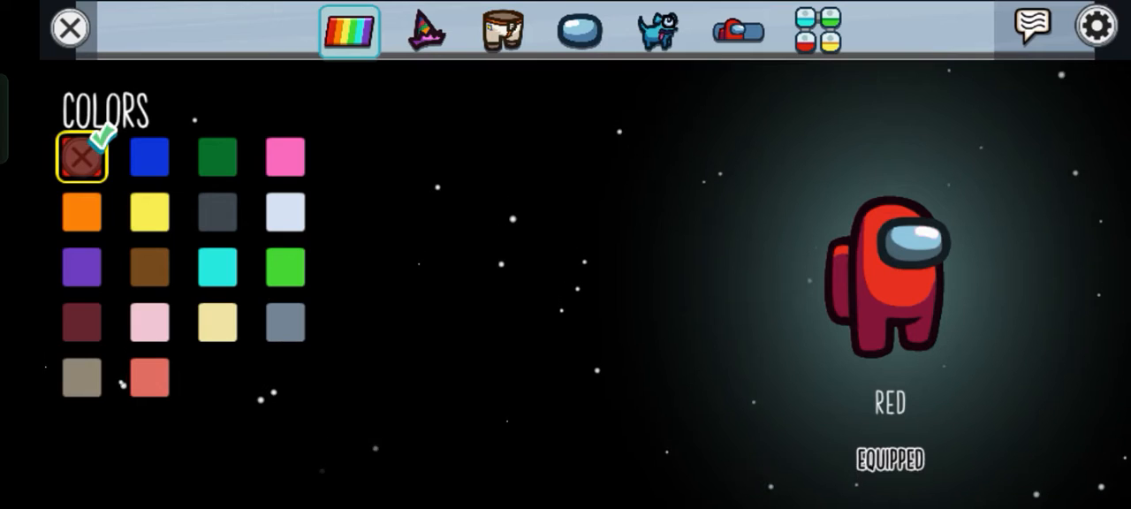
# Step: Preview blue colour, then equip the Policeman-Officer hat
pyautogui.click(148, 156)
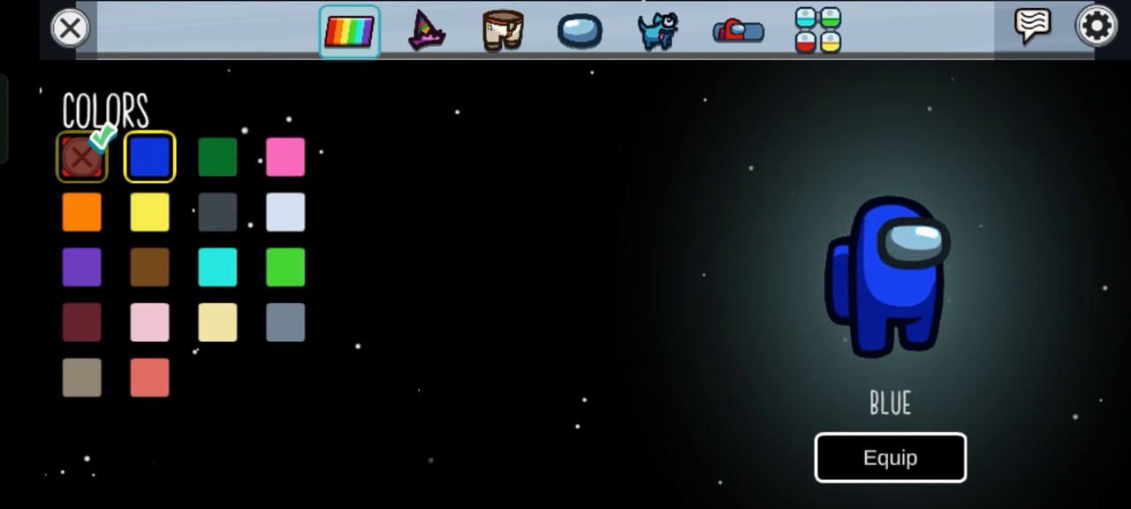
pyautogui.click(425, 30)
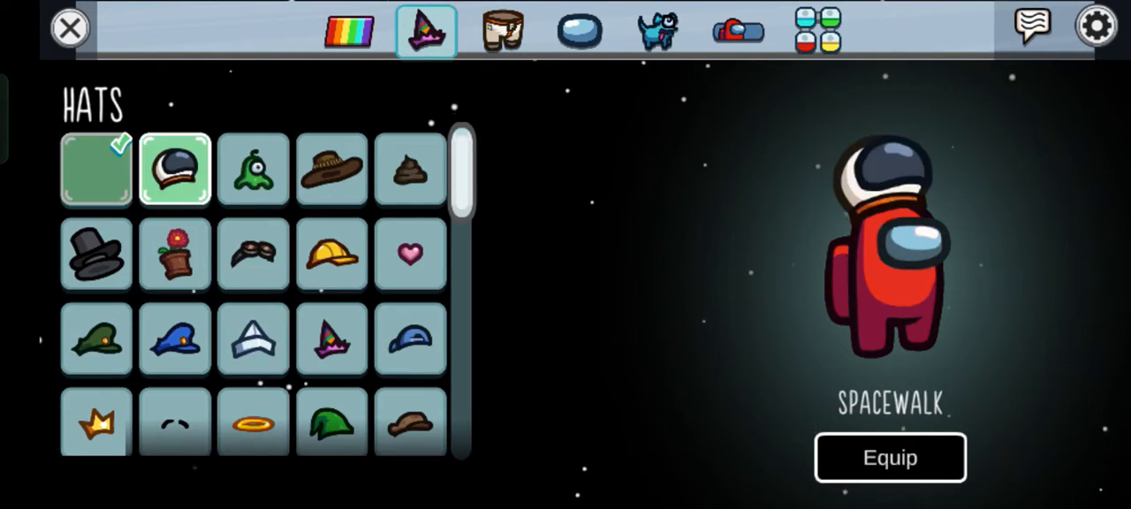
pyautogui.click(173, 340)
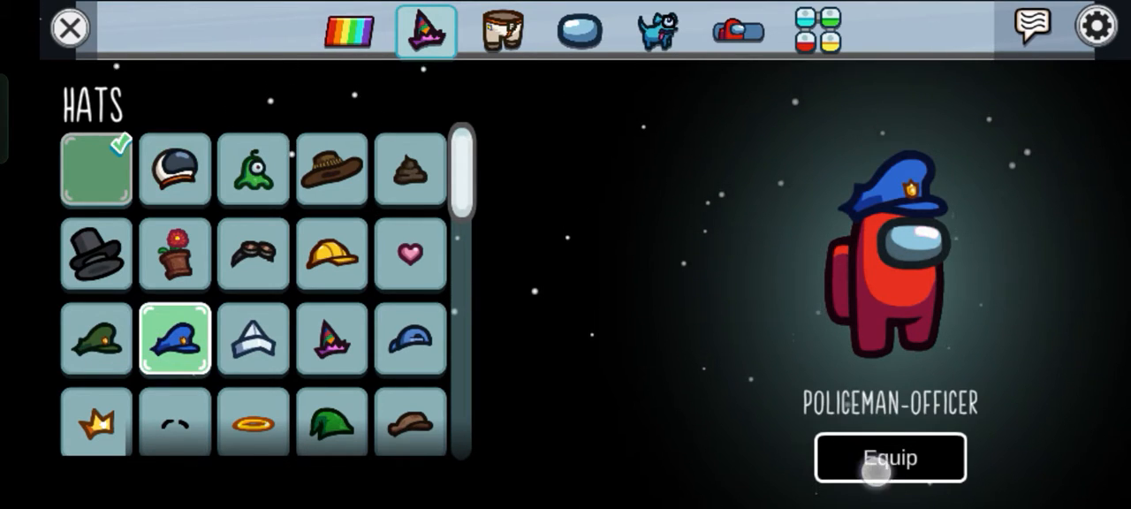
pyautogui.click(501, 28)
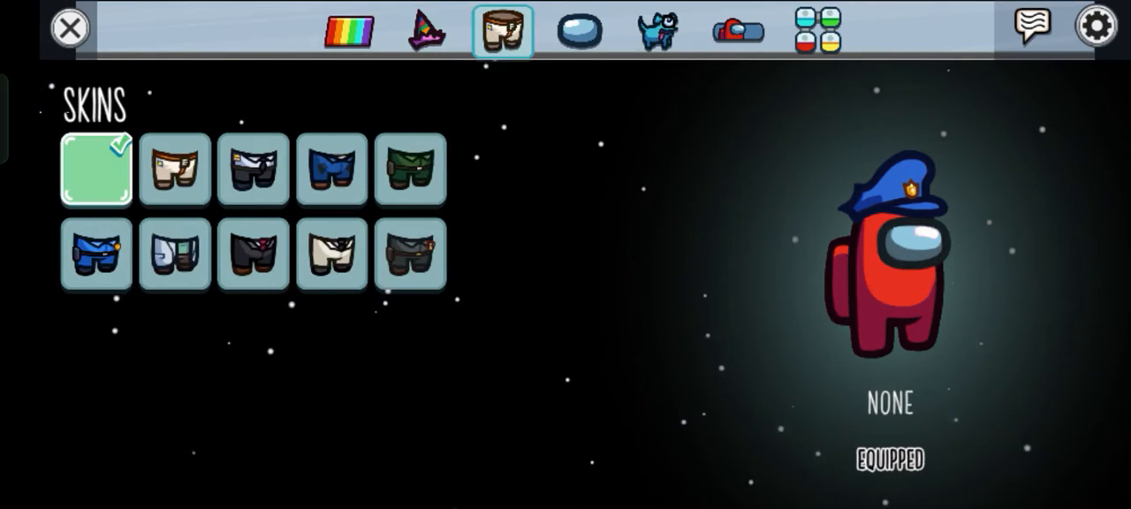
# Step: Browse the I'LL FIX IT and POLICEMAN OFFICER outfits, visors and pets, then return to the lobby
pyautogui.click(332, 169)
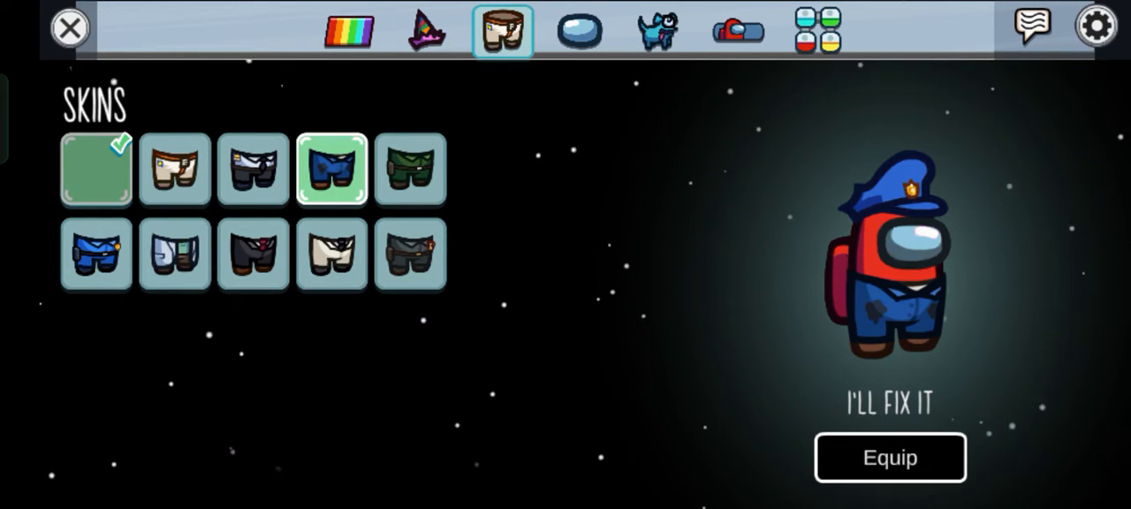
pyautogui.click(95, 255)
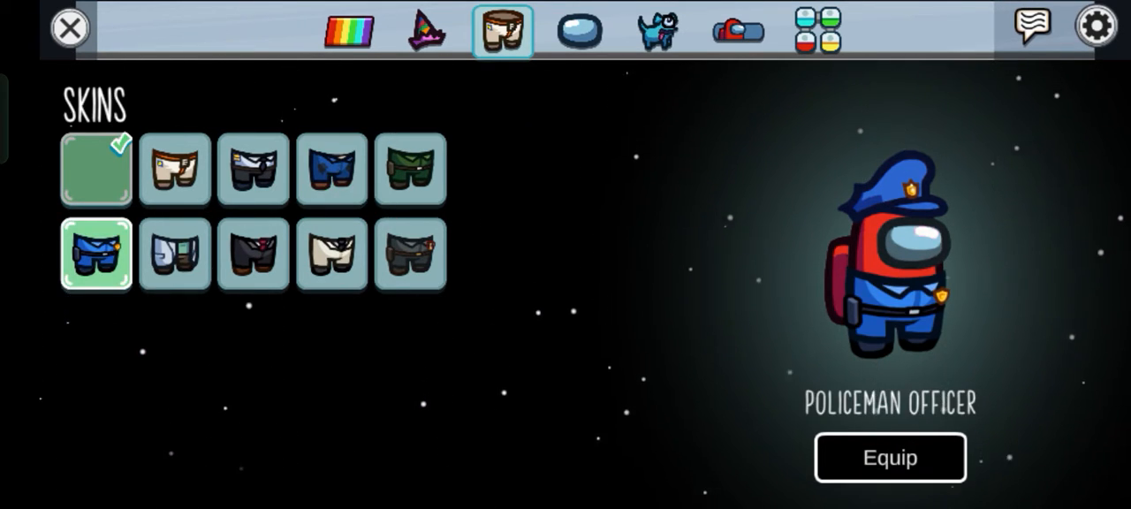
pyautogui.click(579, 28)
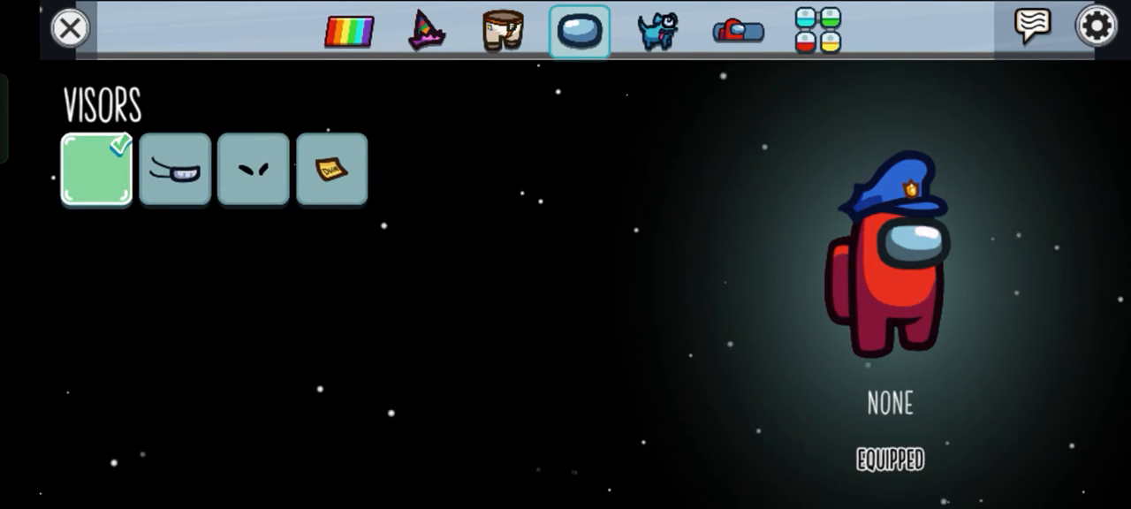
pyautogui.click(657, 29)
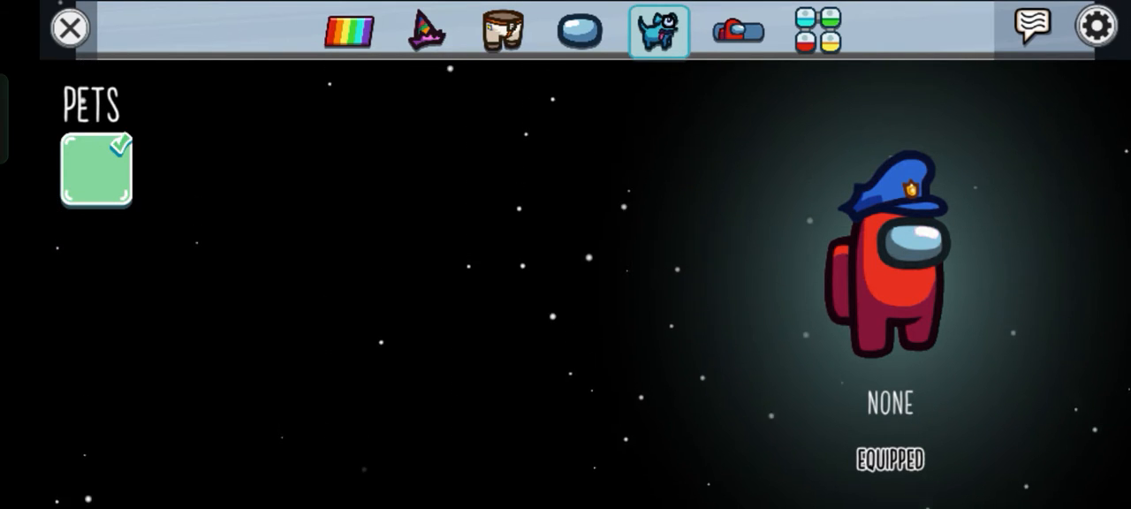
pyautogui.click(70, 28)
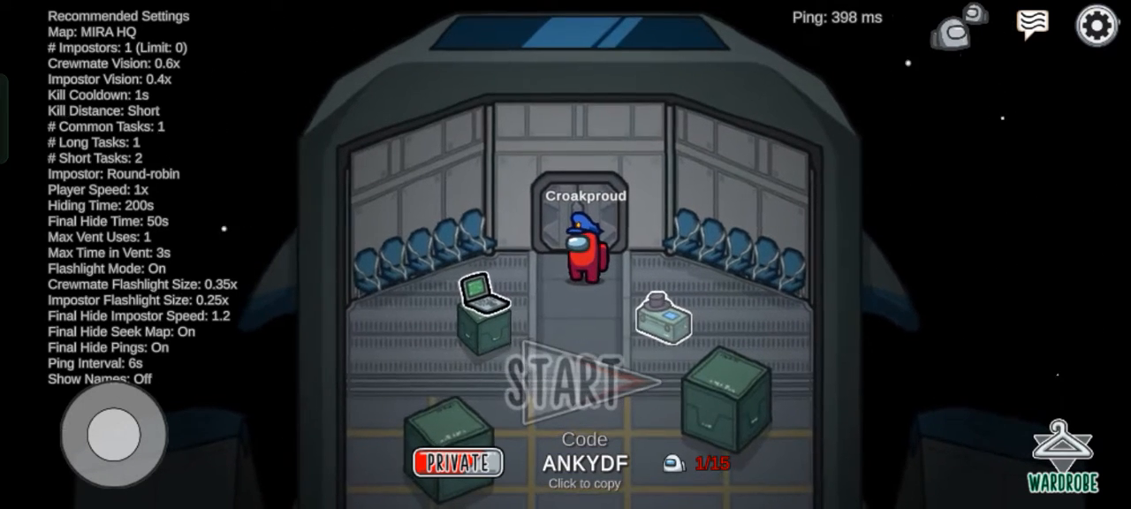
# Step: Leave the hosted game via the settings menu and dismiss the Enter Code dialog
pyautogui.click(1092, 25)
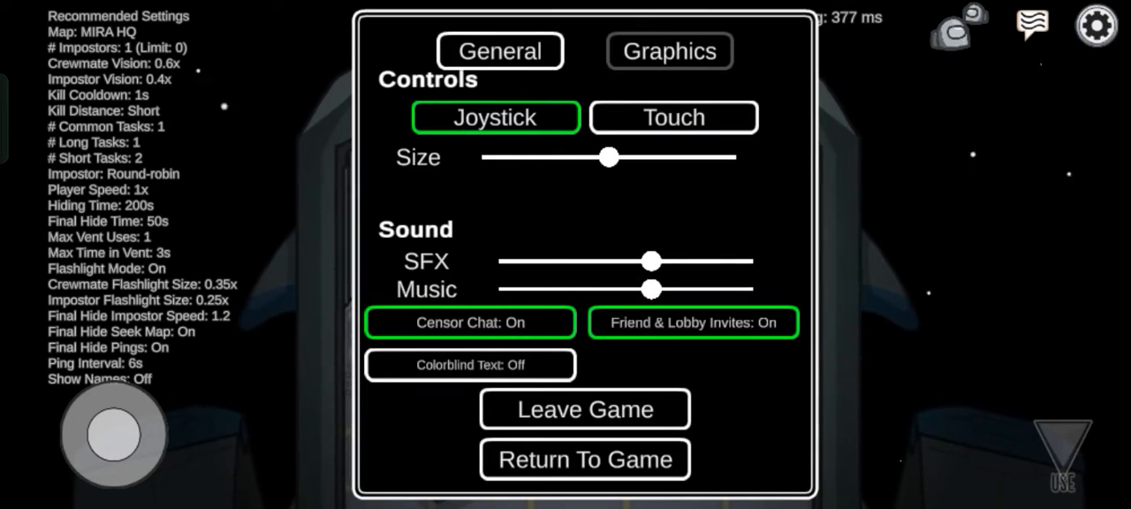
pyautogui.click(583, 409)
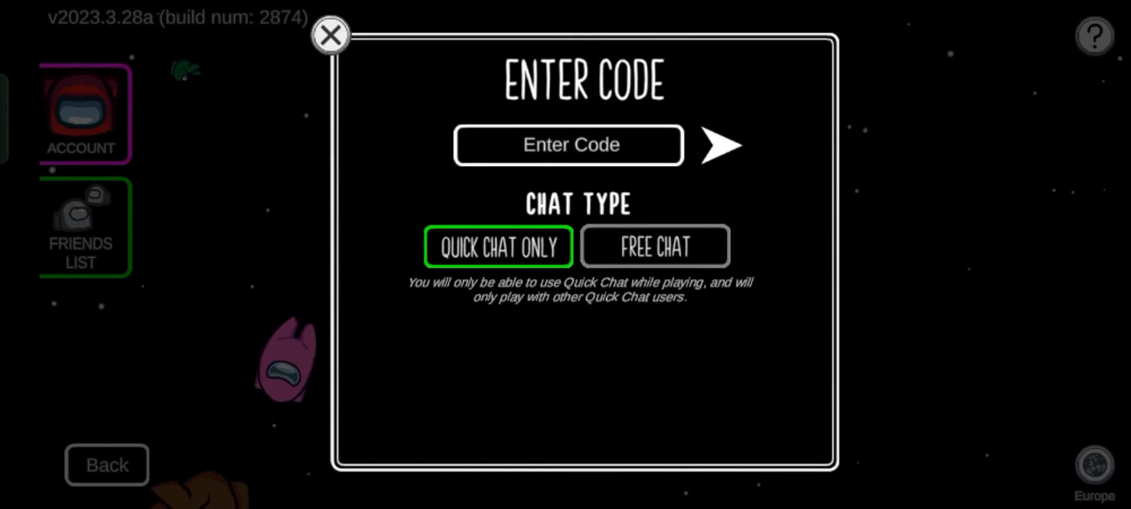
pyautogui.click(330, 35)
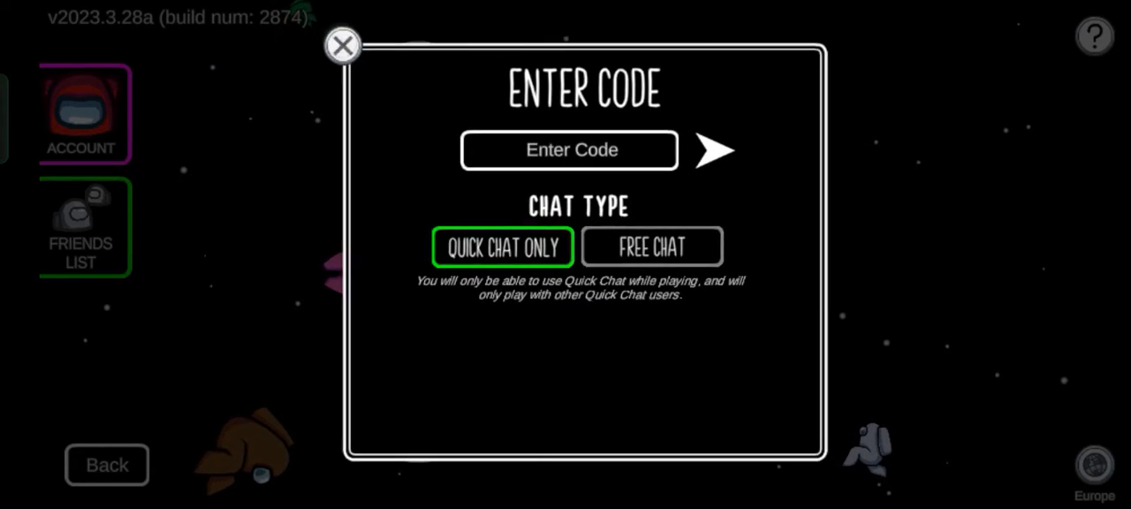
pyautogui.click(343, 46)
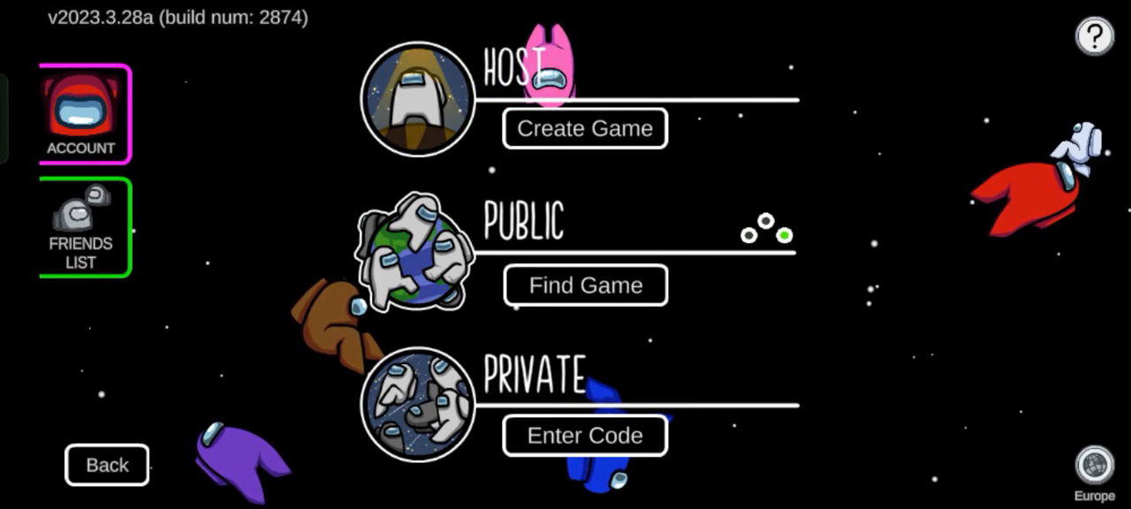
# Step: Find public games and join a Hide n Seek match that begins on the ship
pyautogui.click(584, 284)
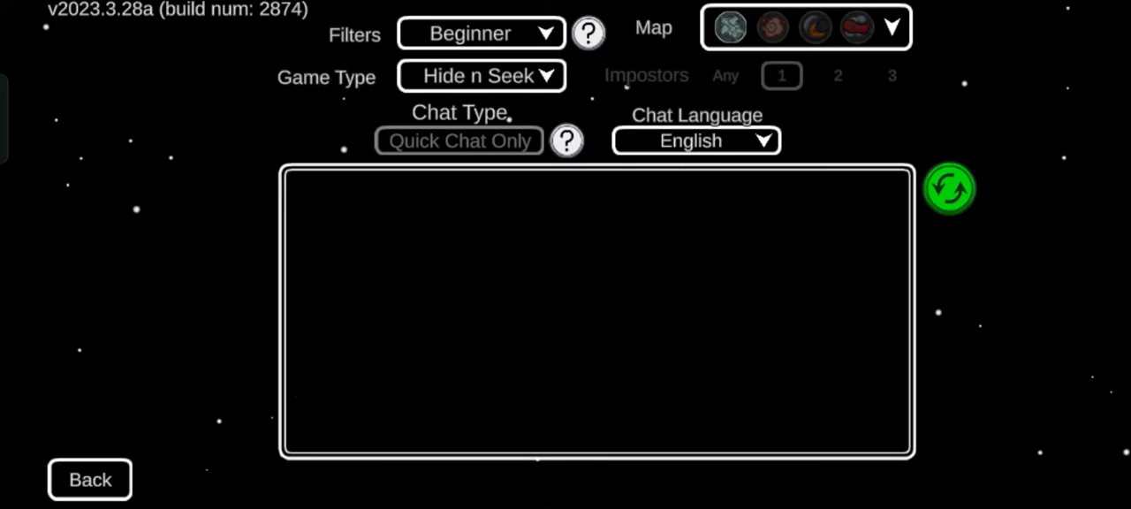
pyautogui.click(948, 187)
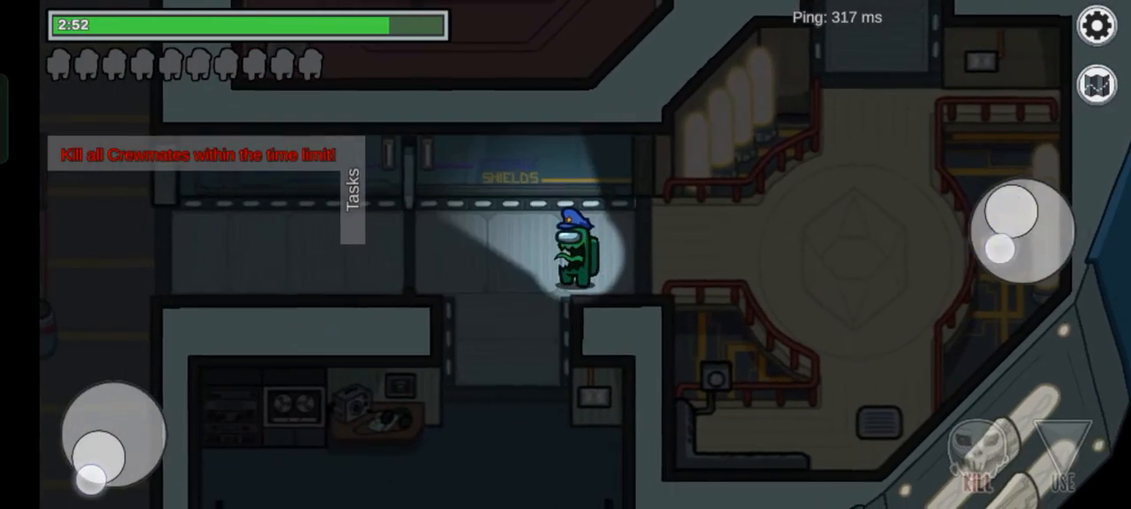
# Step: Walk the crewmate from Shields through Cafeteria to Upper Engine, then out of Storage back toward Cafeteria
pyautogui.moveTo(110, 433); pyautogui.dragTo(110, 477)
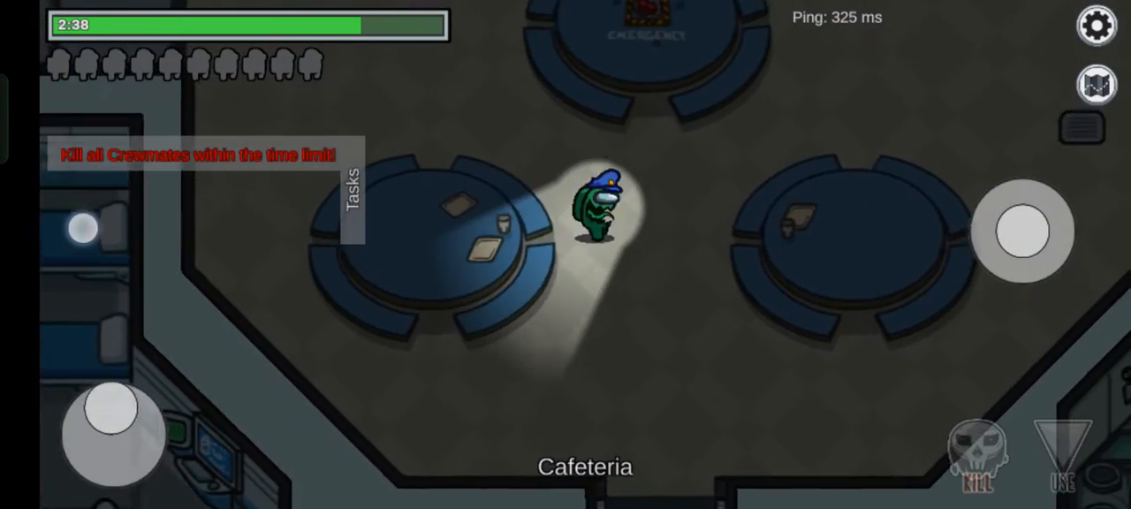
pyautogui.moveTo(114, 410); pyautogui.dragTo(88, 433)
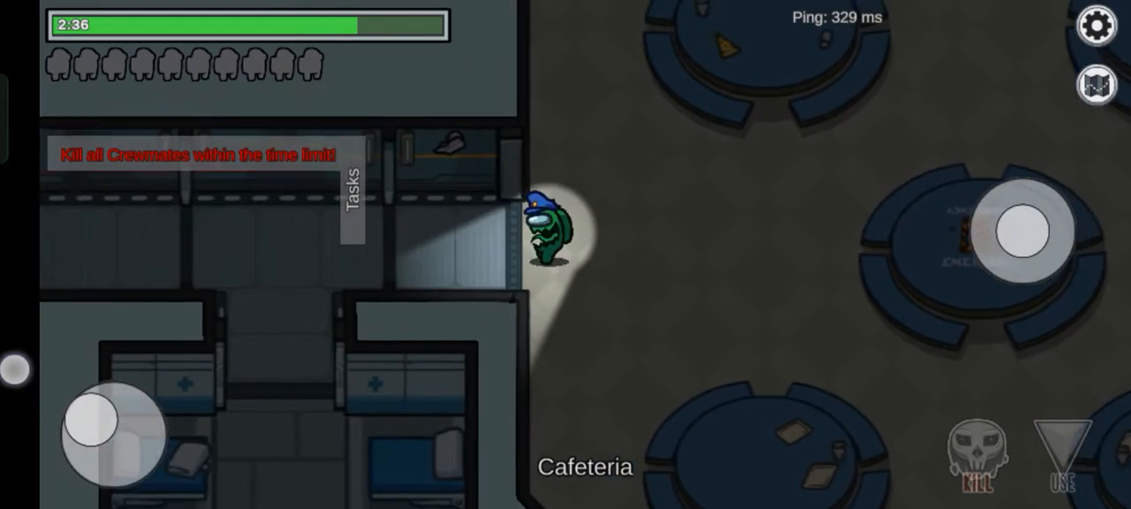
pyautogui.moveTo(115, 427); pyautogui.dragTo(103, 459)
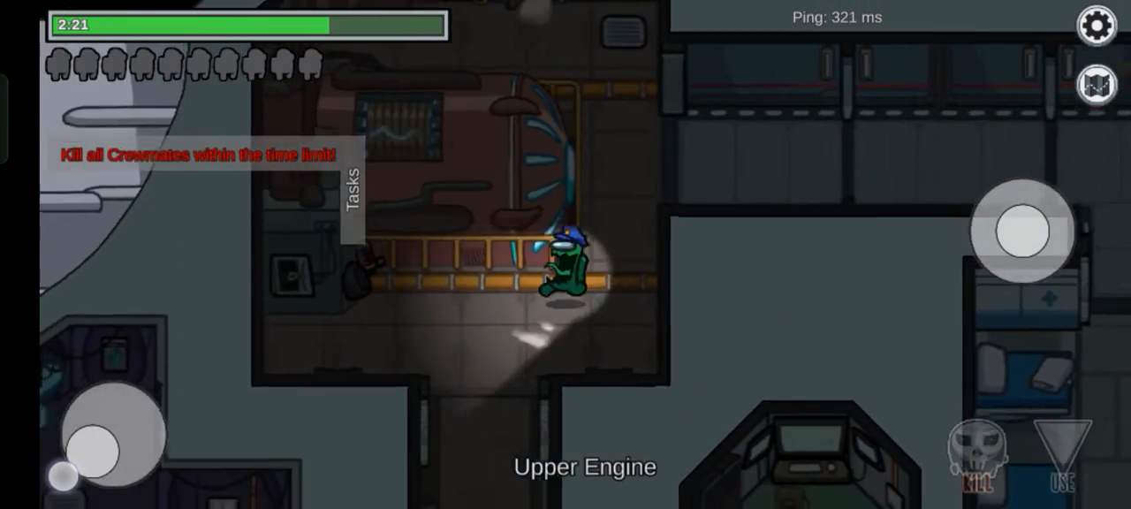
pyautogui.moveTo(120, 433); pyautogui.dragTo(103, 459)
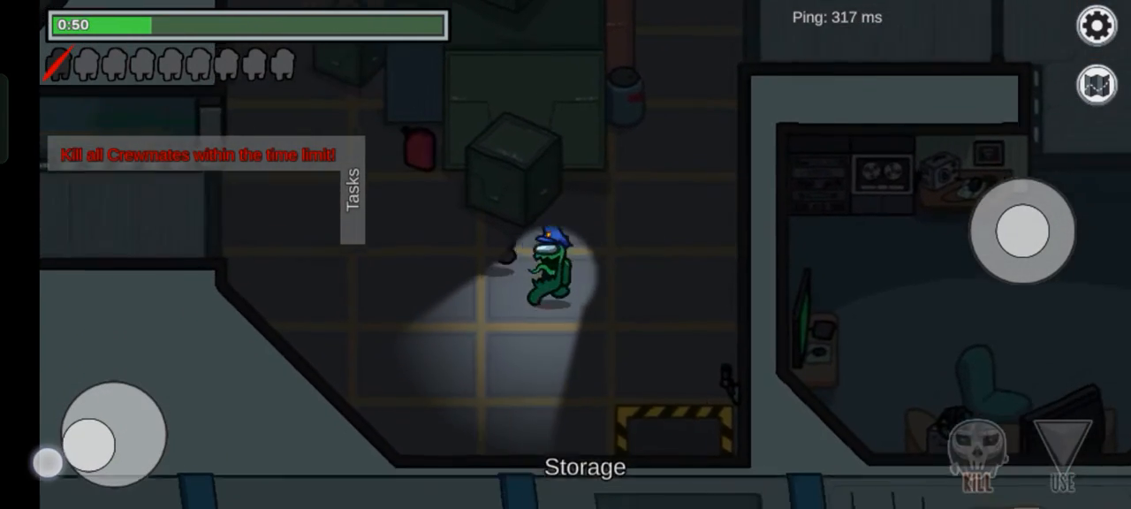
pyautogui.moveTo(106, 433); pyautogui.dragTo(133, 397)
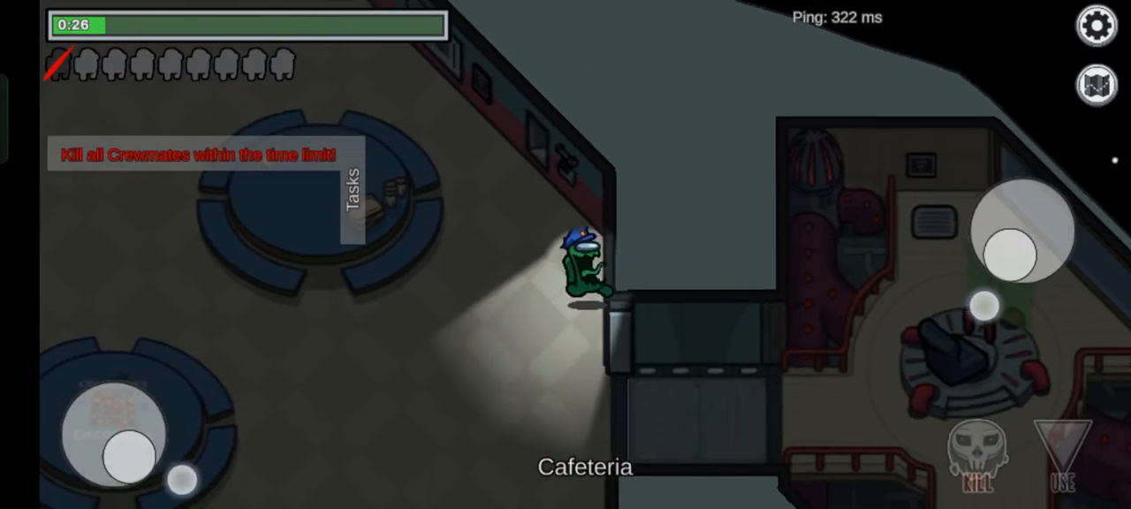
pyautogui.moveTo(109, 442); pyautogui.dragTo(142, 424)
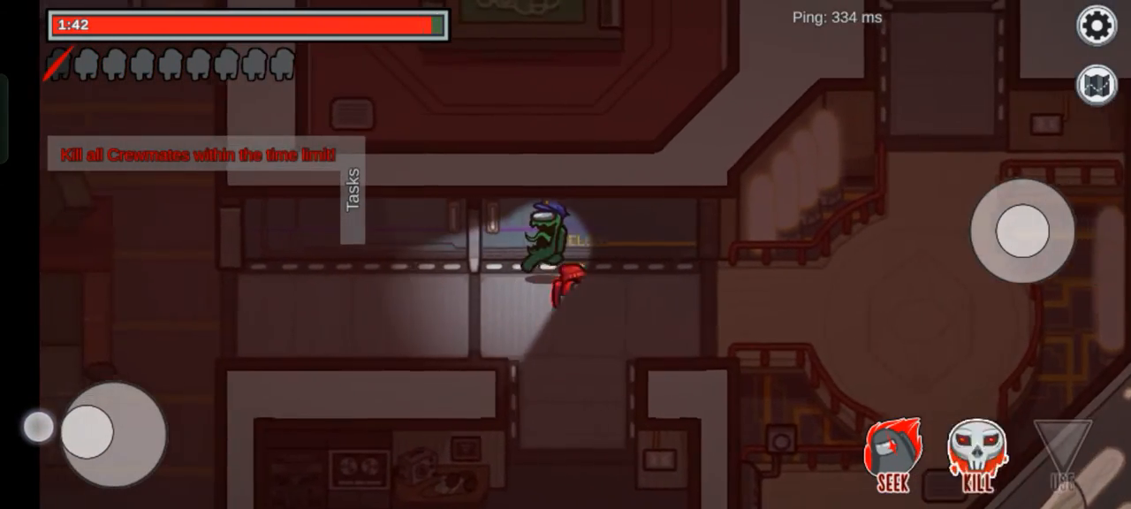
# Step: Search Storage and the upper corridor as seeker, then bring up the ship map of crewmate positions
pyautogui.click(1095, 79)
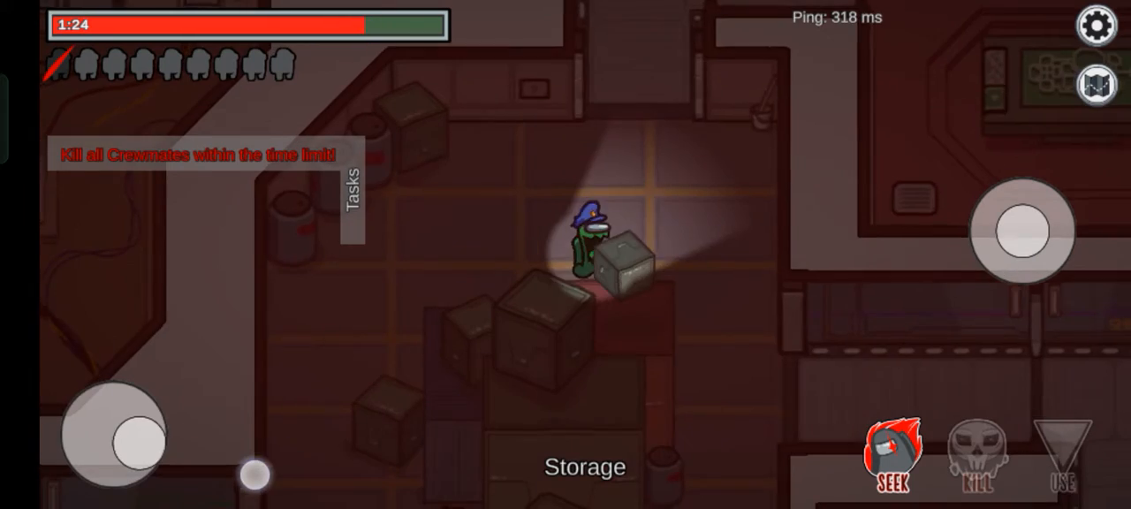
pyautogui.moveTo(110, 433); pyautogui.dragTo(97, 477)
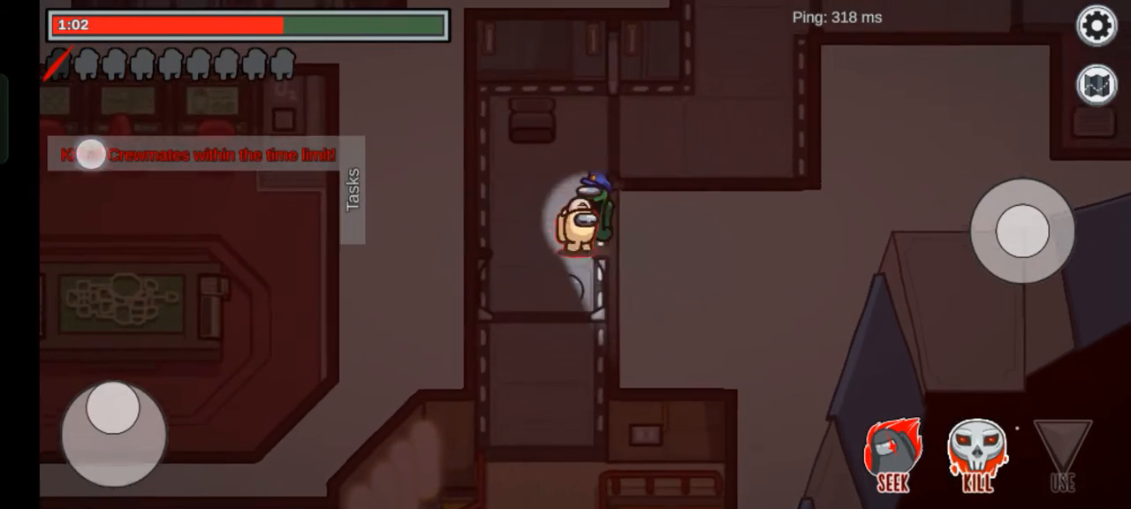
pyautogui.click(1096, 82)
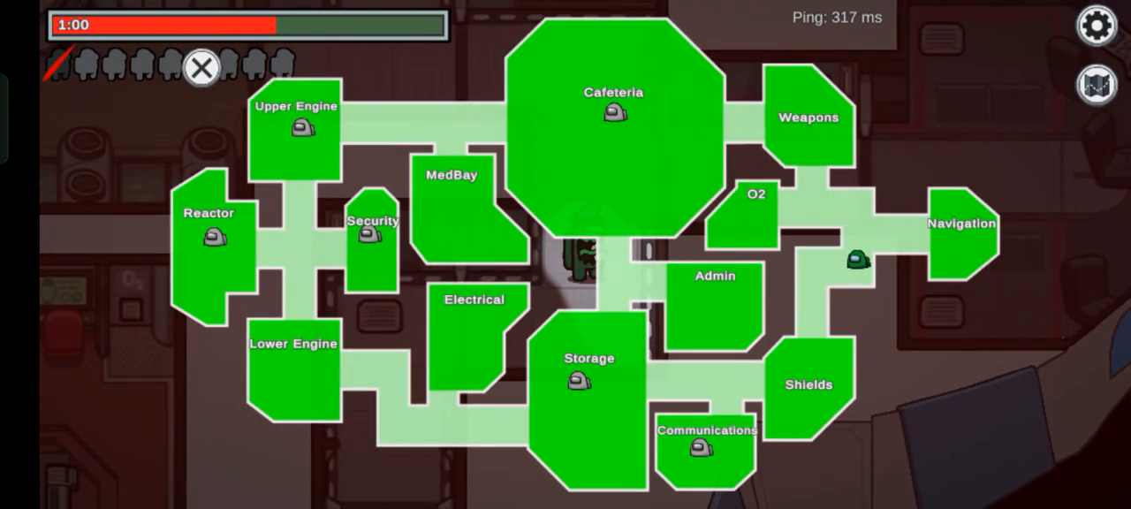
# Step: Hunt through Weapons and Cafeteria, checking the ship map once for crewmate positions
pyautogui.click(201, 67)
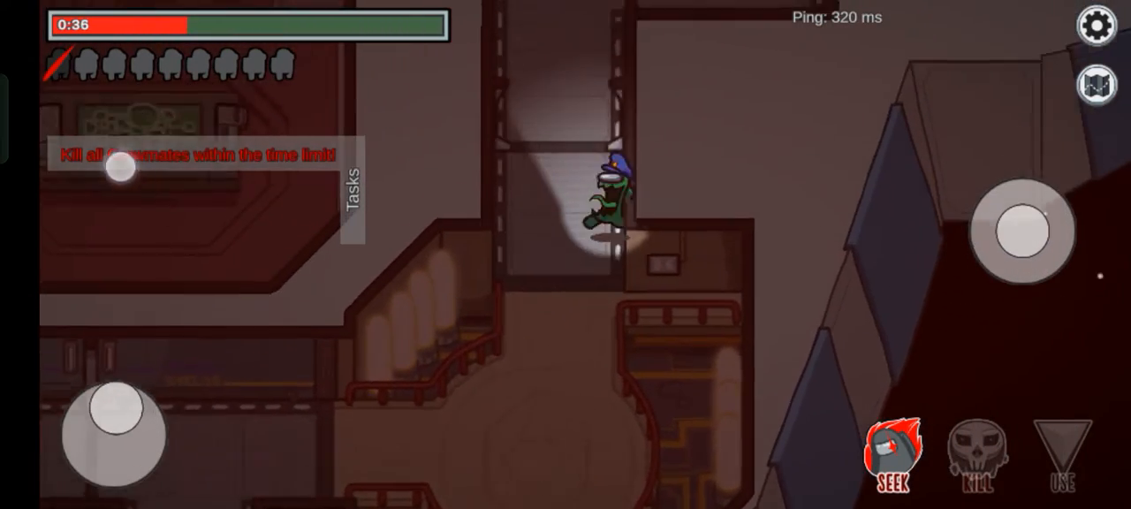
pyautogui.click(1095, 85)
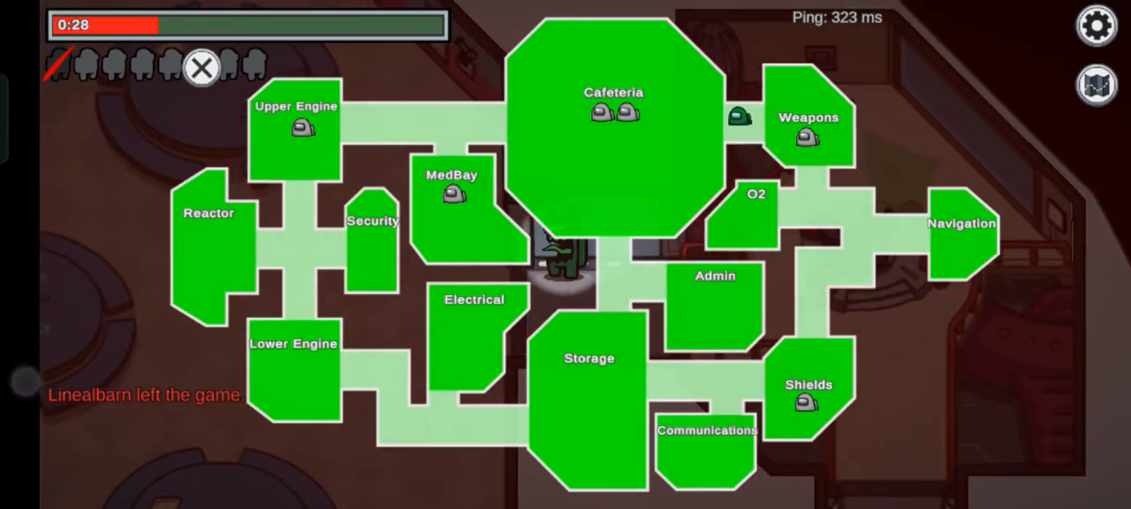
pyautogui.click(202, 69)
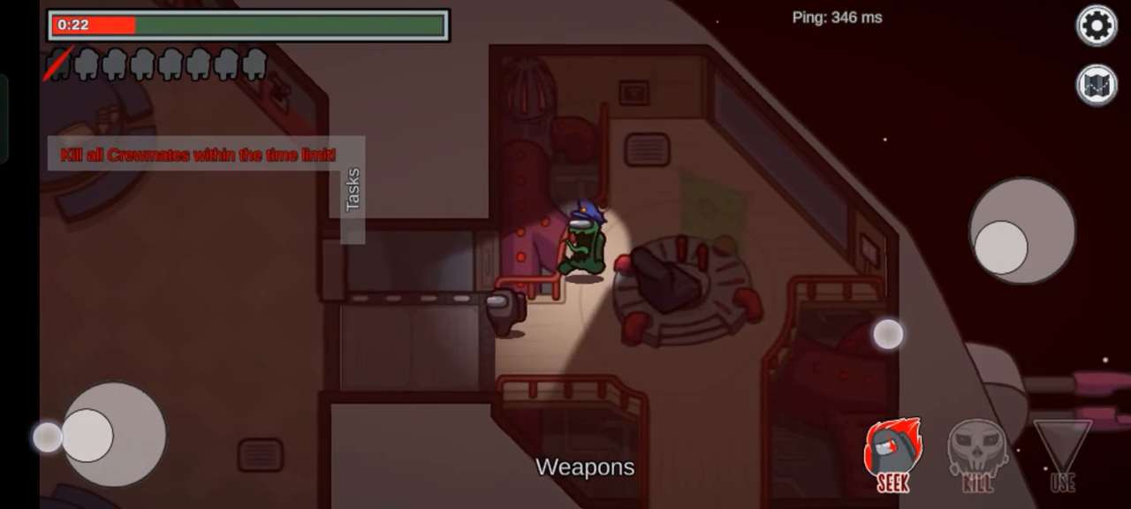
# Step: Check the map again for remaining crewmates and keep hunting until the timer expires
pyautogui.click(1096, 84)
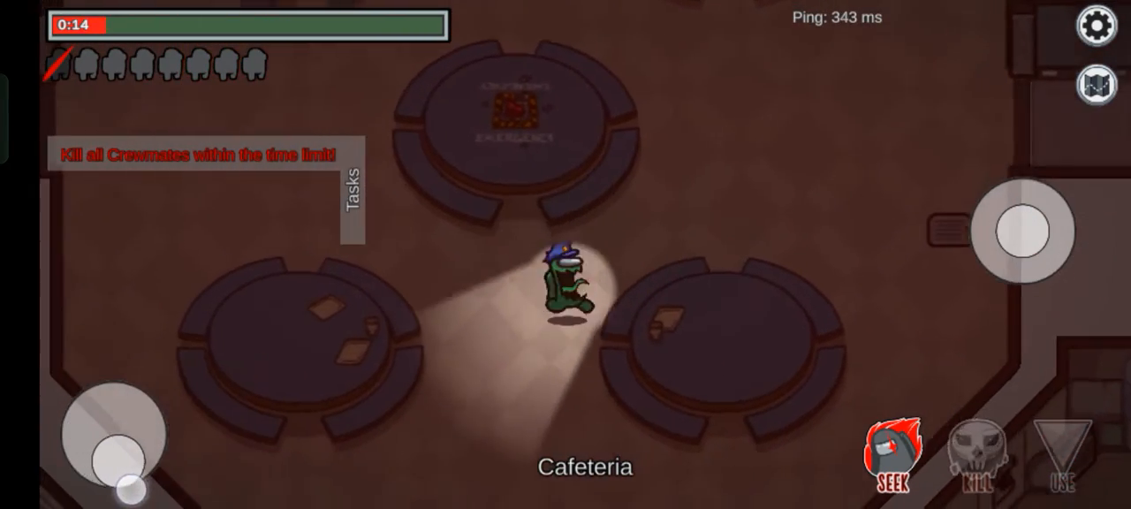
pyautogui.click(1096, 78)
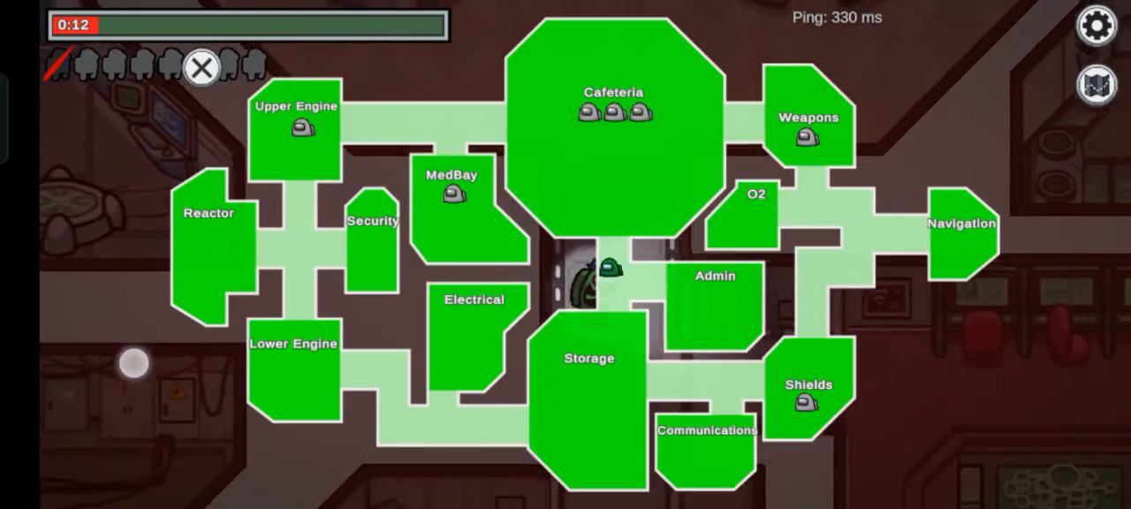
pyautogui.click(202, 67)
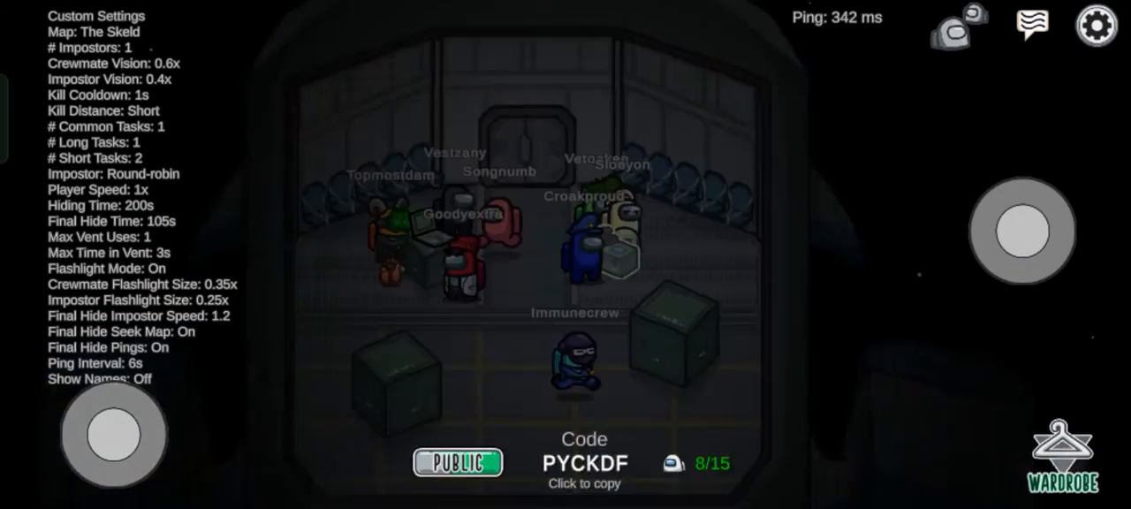
# Step: Equip the Policeman Officer skin on the blue crewmate in the Wardrobe
pyautogui.click(1064, 467)
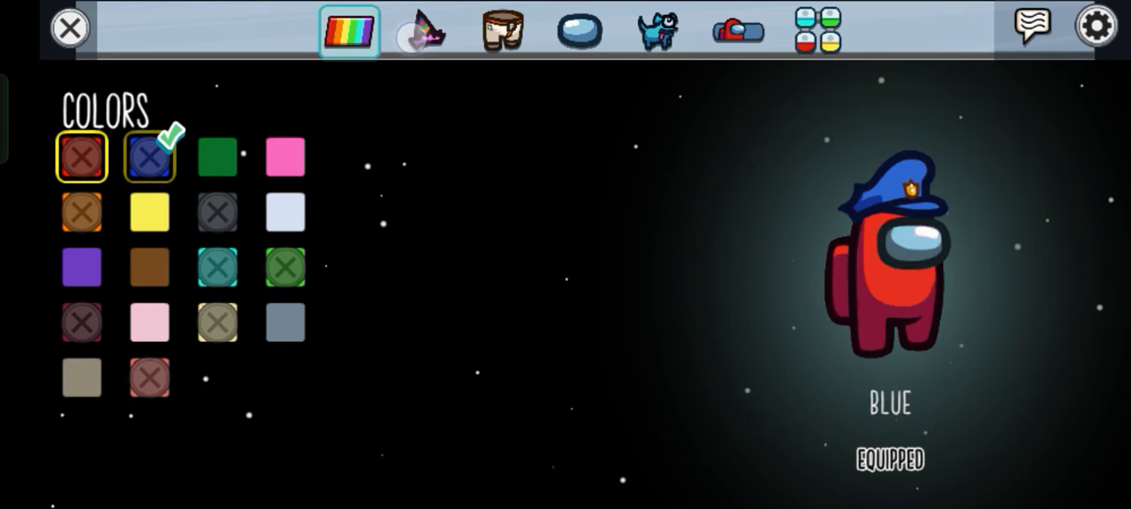
pyautogui.click(502, 28)
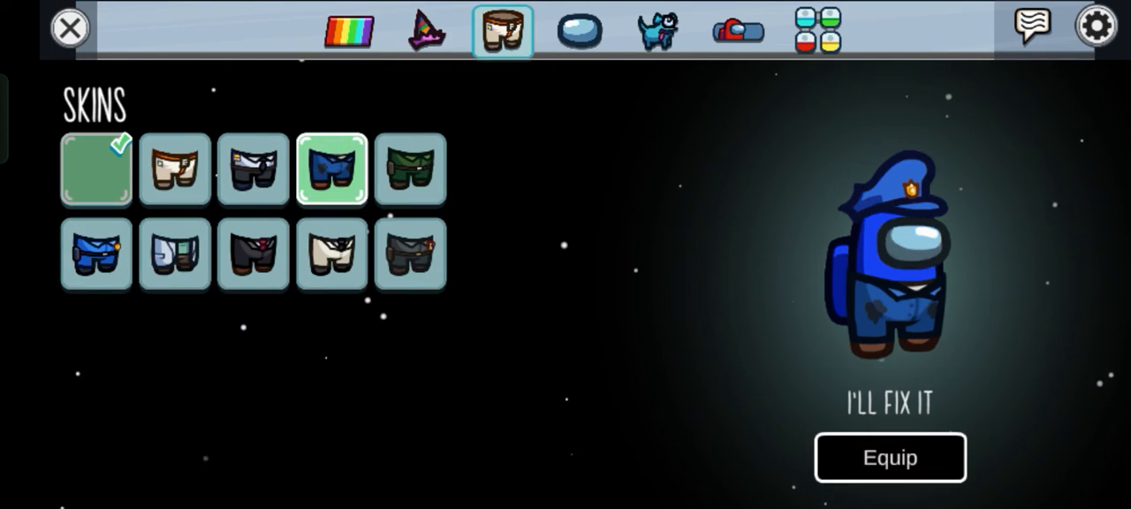
pyautogui.click(96, 254)
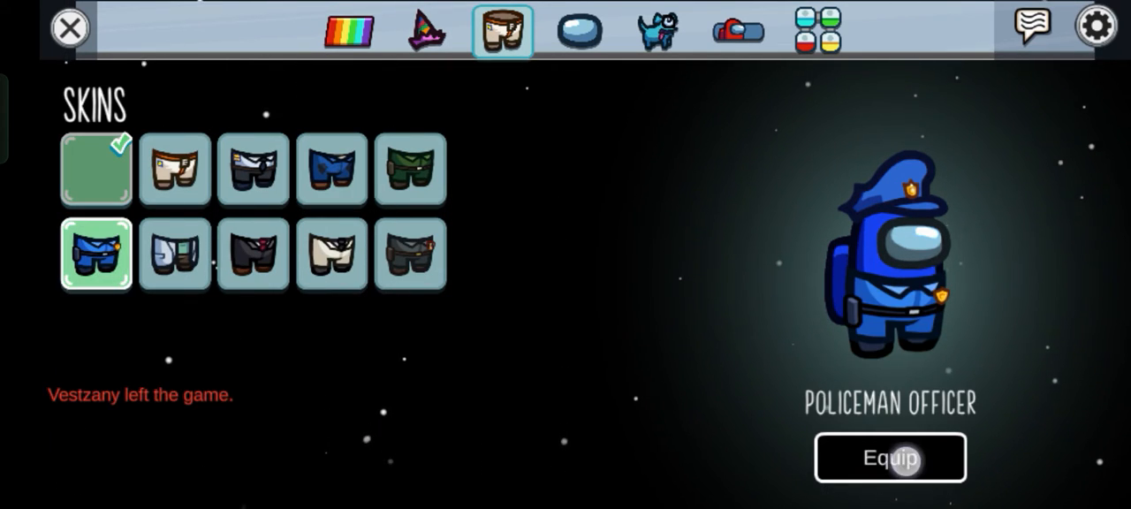
pyautogui.click(580, 32)
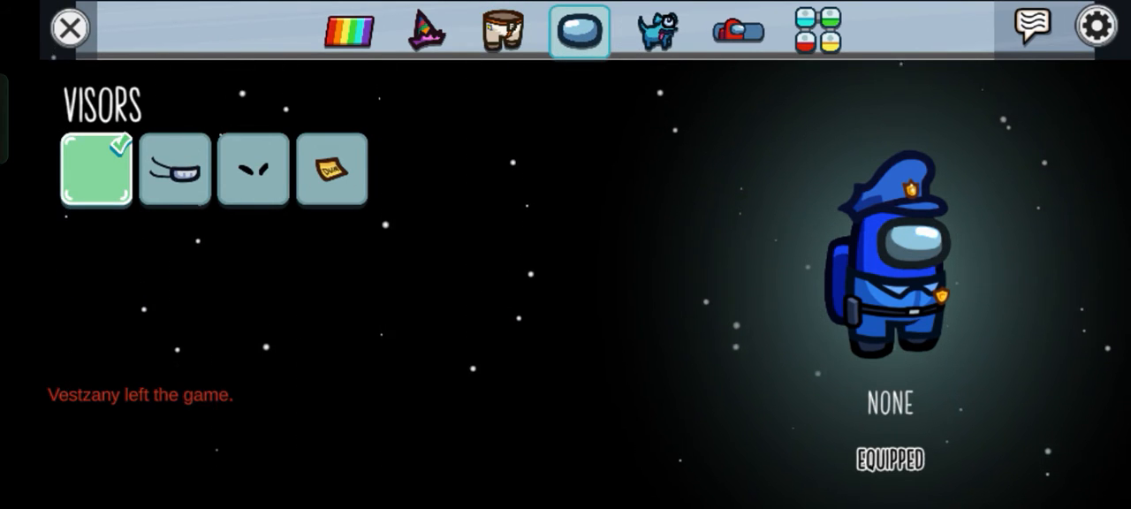
# Step: Browse Cosmicubes, Nameplates, Visors and Skins, then leave the Wardrobe for the lobby
pyautogui.click(816, 28)
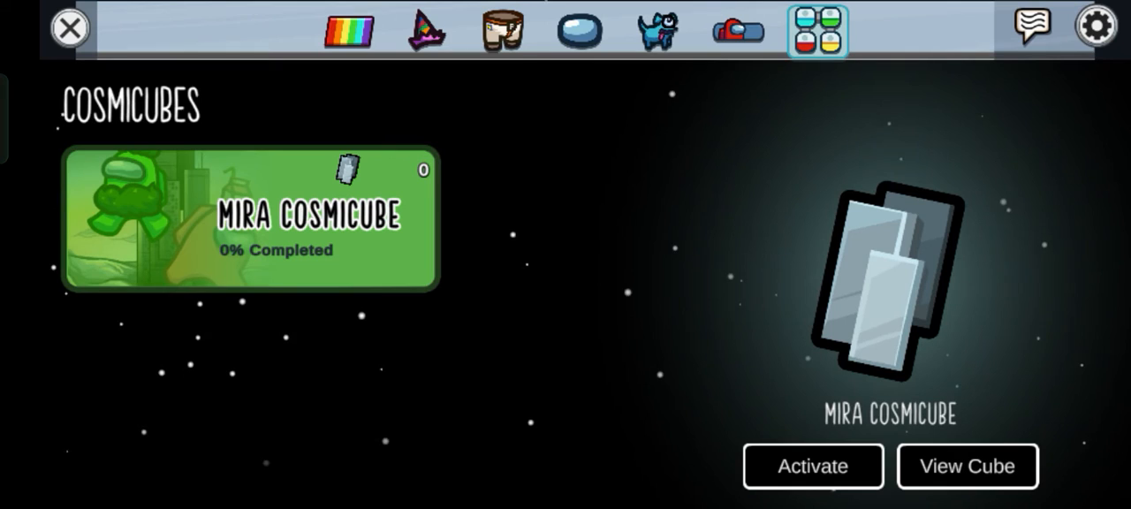
pyautogui.click(739, 30)
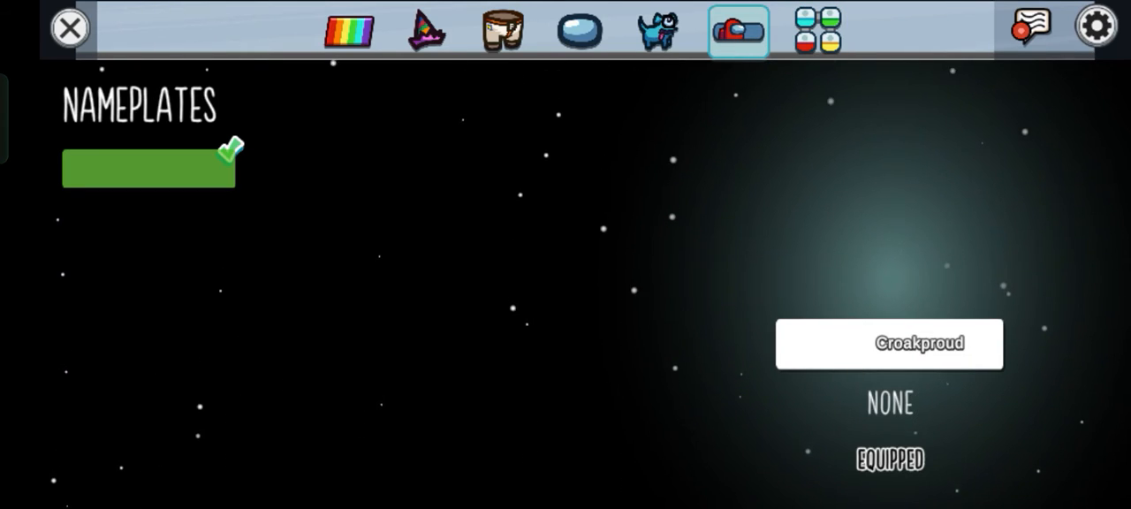
pyautogui.click(580, 30)
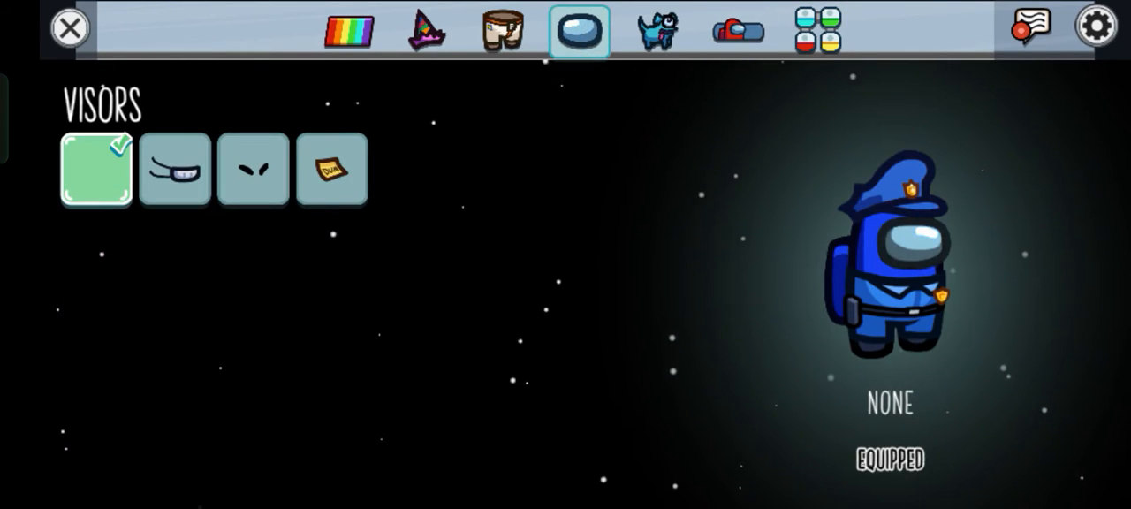
pyautogui.click(502, 28)
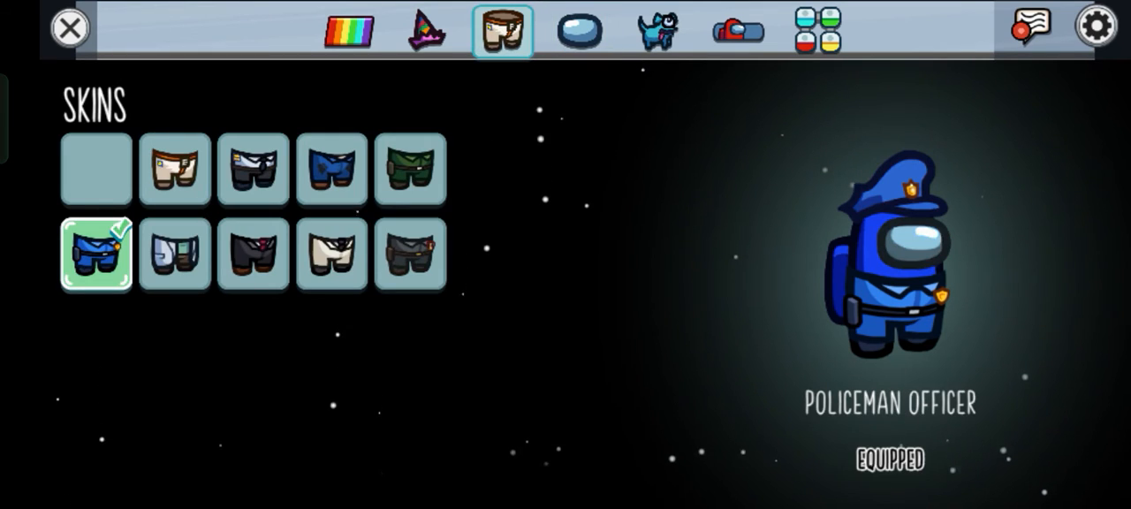
pyautogui.click(424, 28)
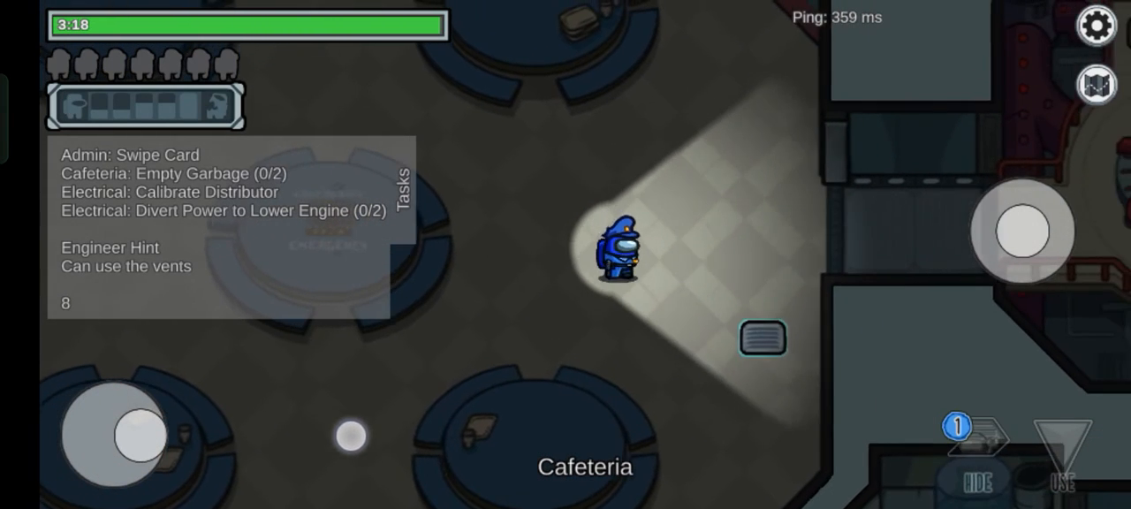
# Step: Walk the police-outfit crewmate out of Cafeteria toward Admin as the round starts
pyautogui.moveTo(121, 442); pyautogui.dragTo(88, 477)
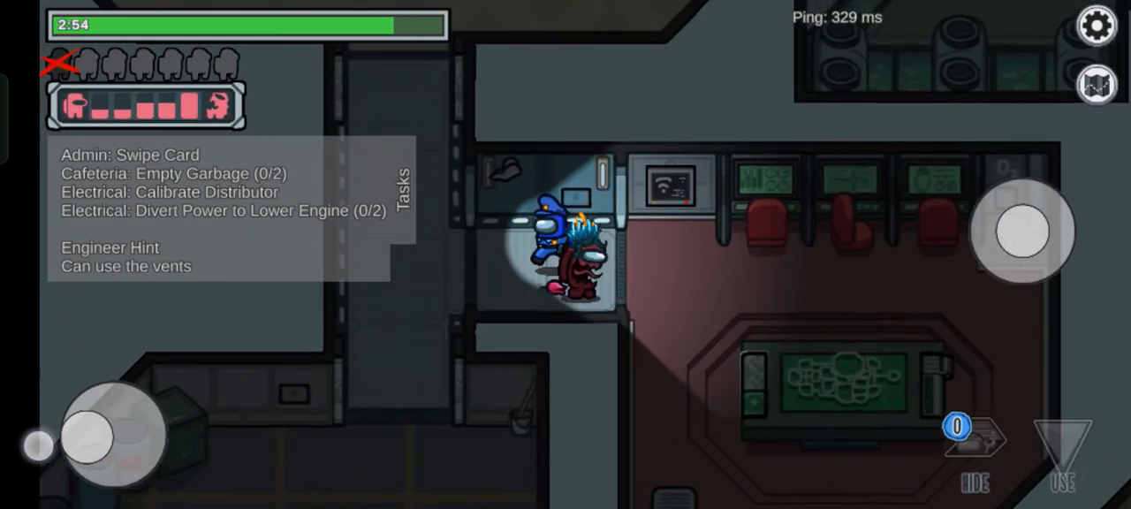
# Step: Walk the crewmate from beside Admin down the corridor into Shields to hide
pyautogui.moveTo(115, 433); pyautogui.dragTo(115, 477)
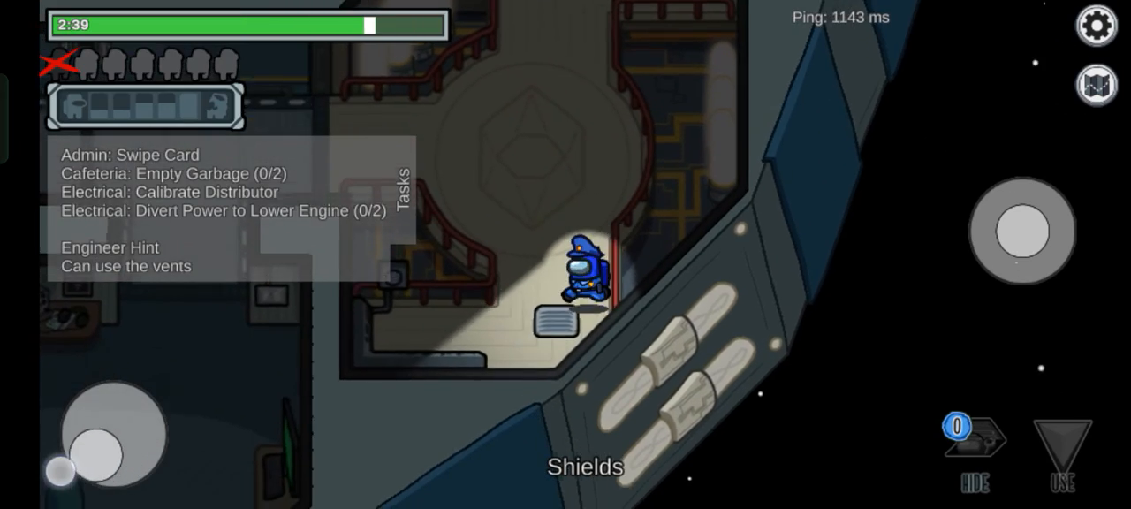
pyautogui.moveTo(110, 433); pyautogui.dragTo(132, 389)
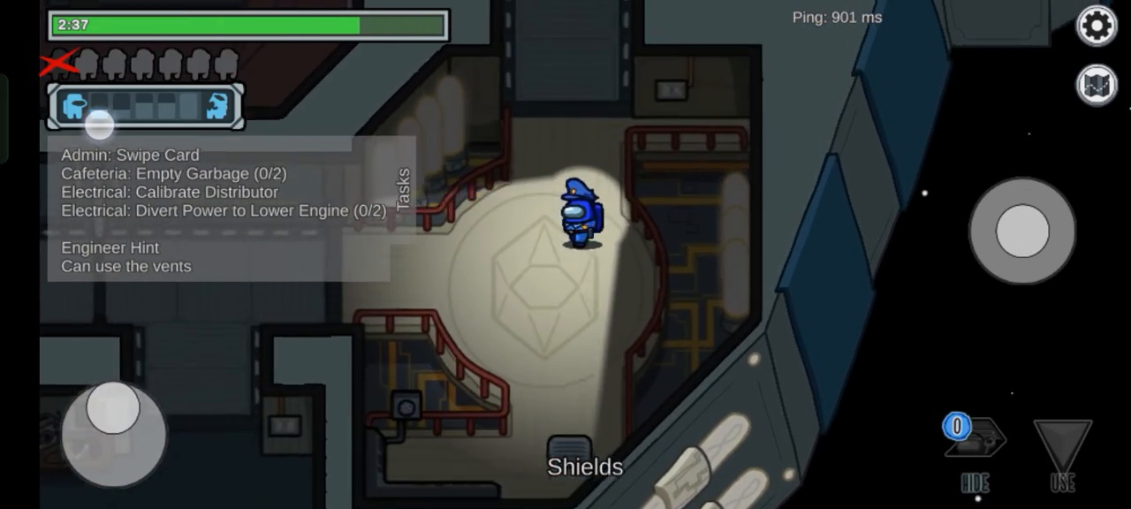